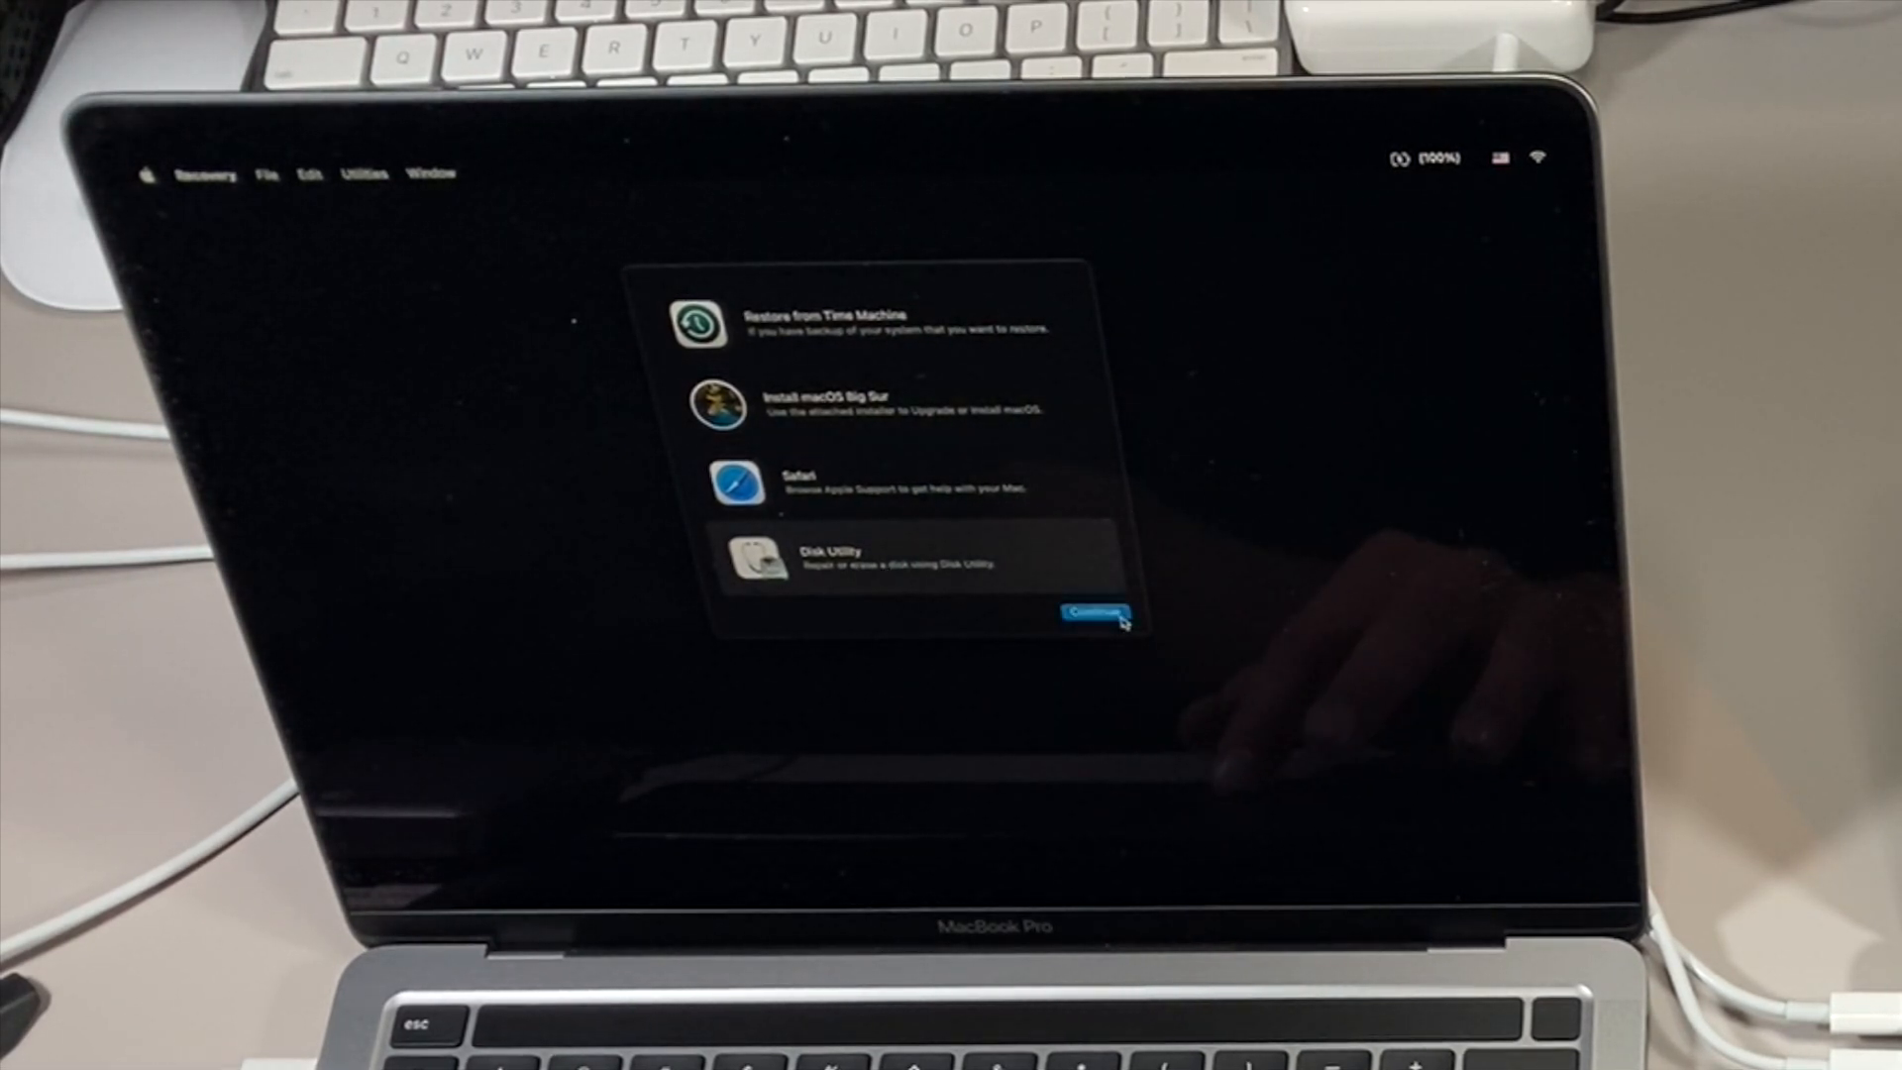
Step: Launch Disk Utility from Recovery and show the Macintosh HD volume (494.38 GB, APFS)
left_click(1090, 613)
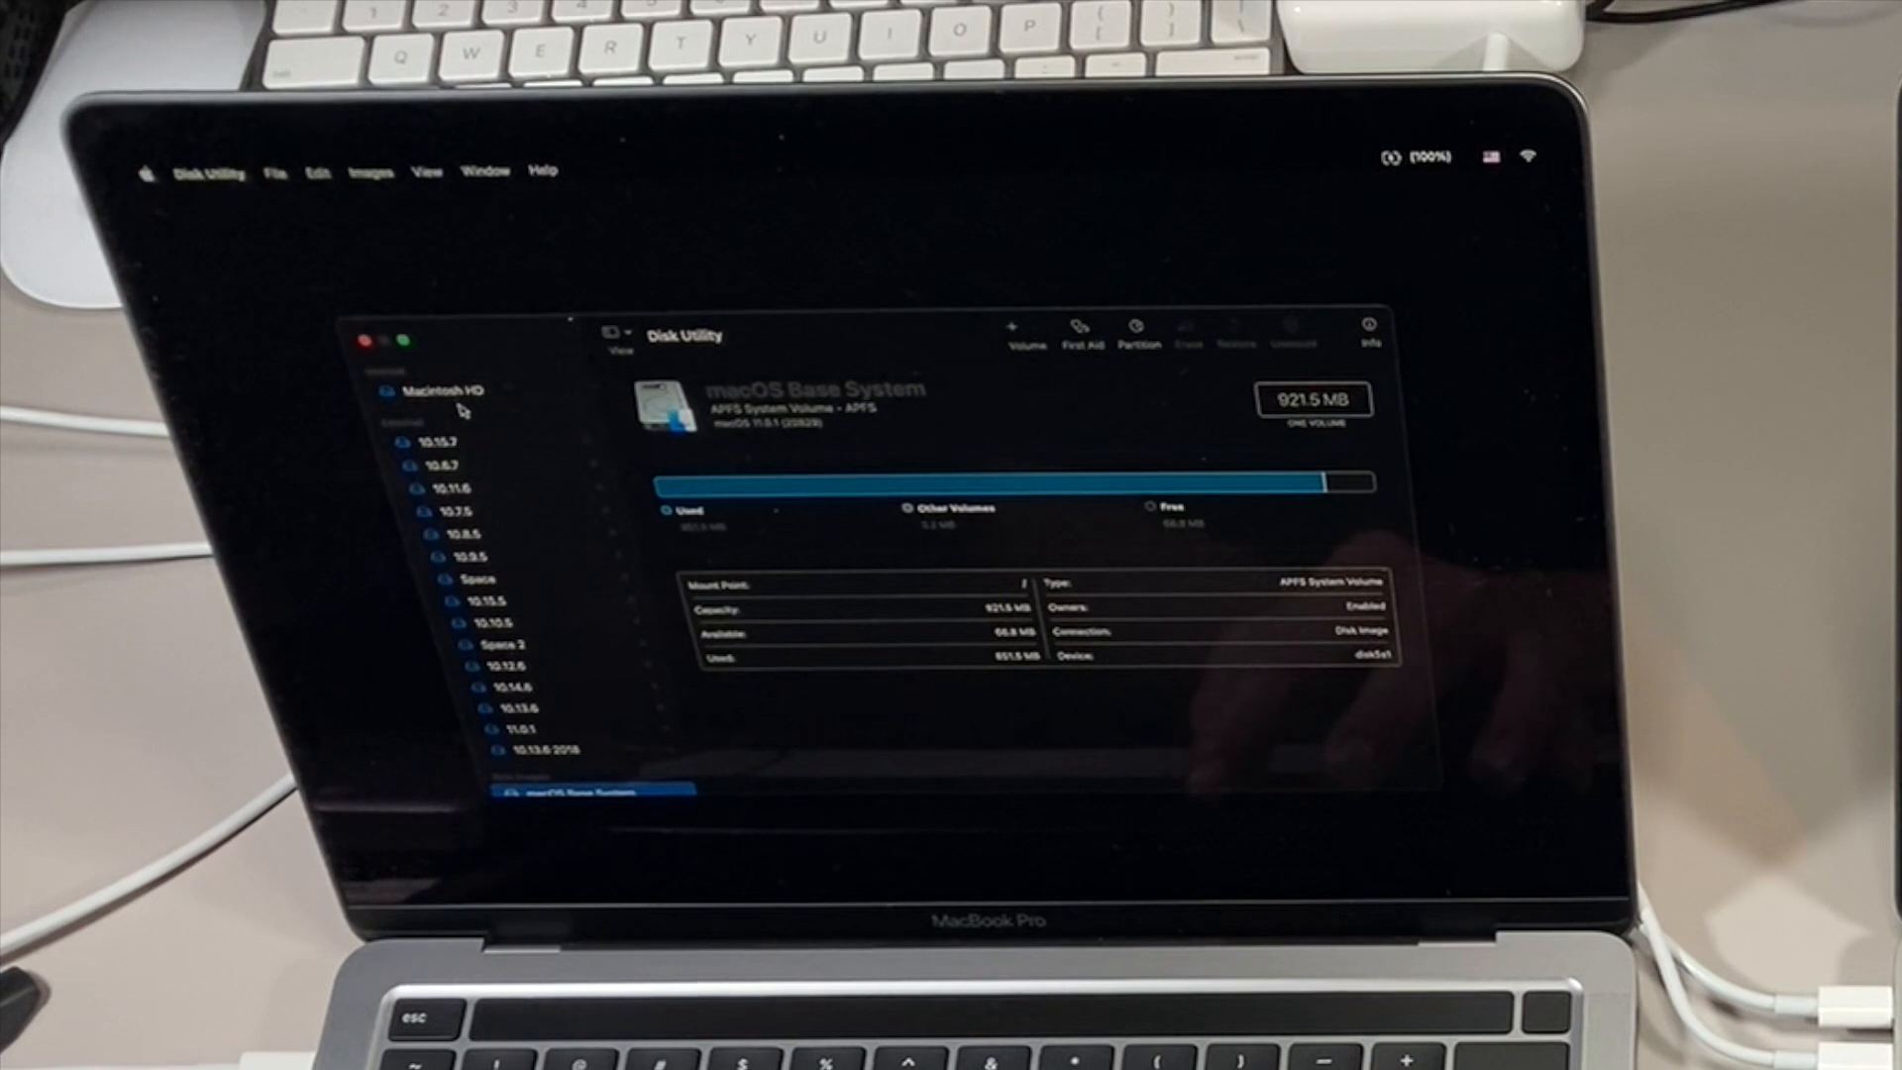
left_click(445, 390)
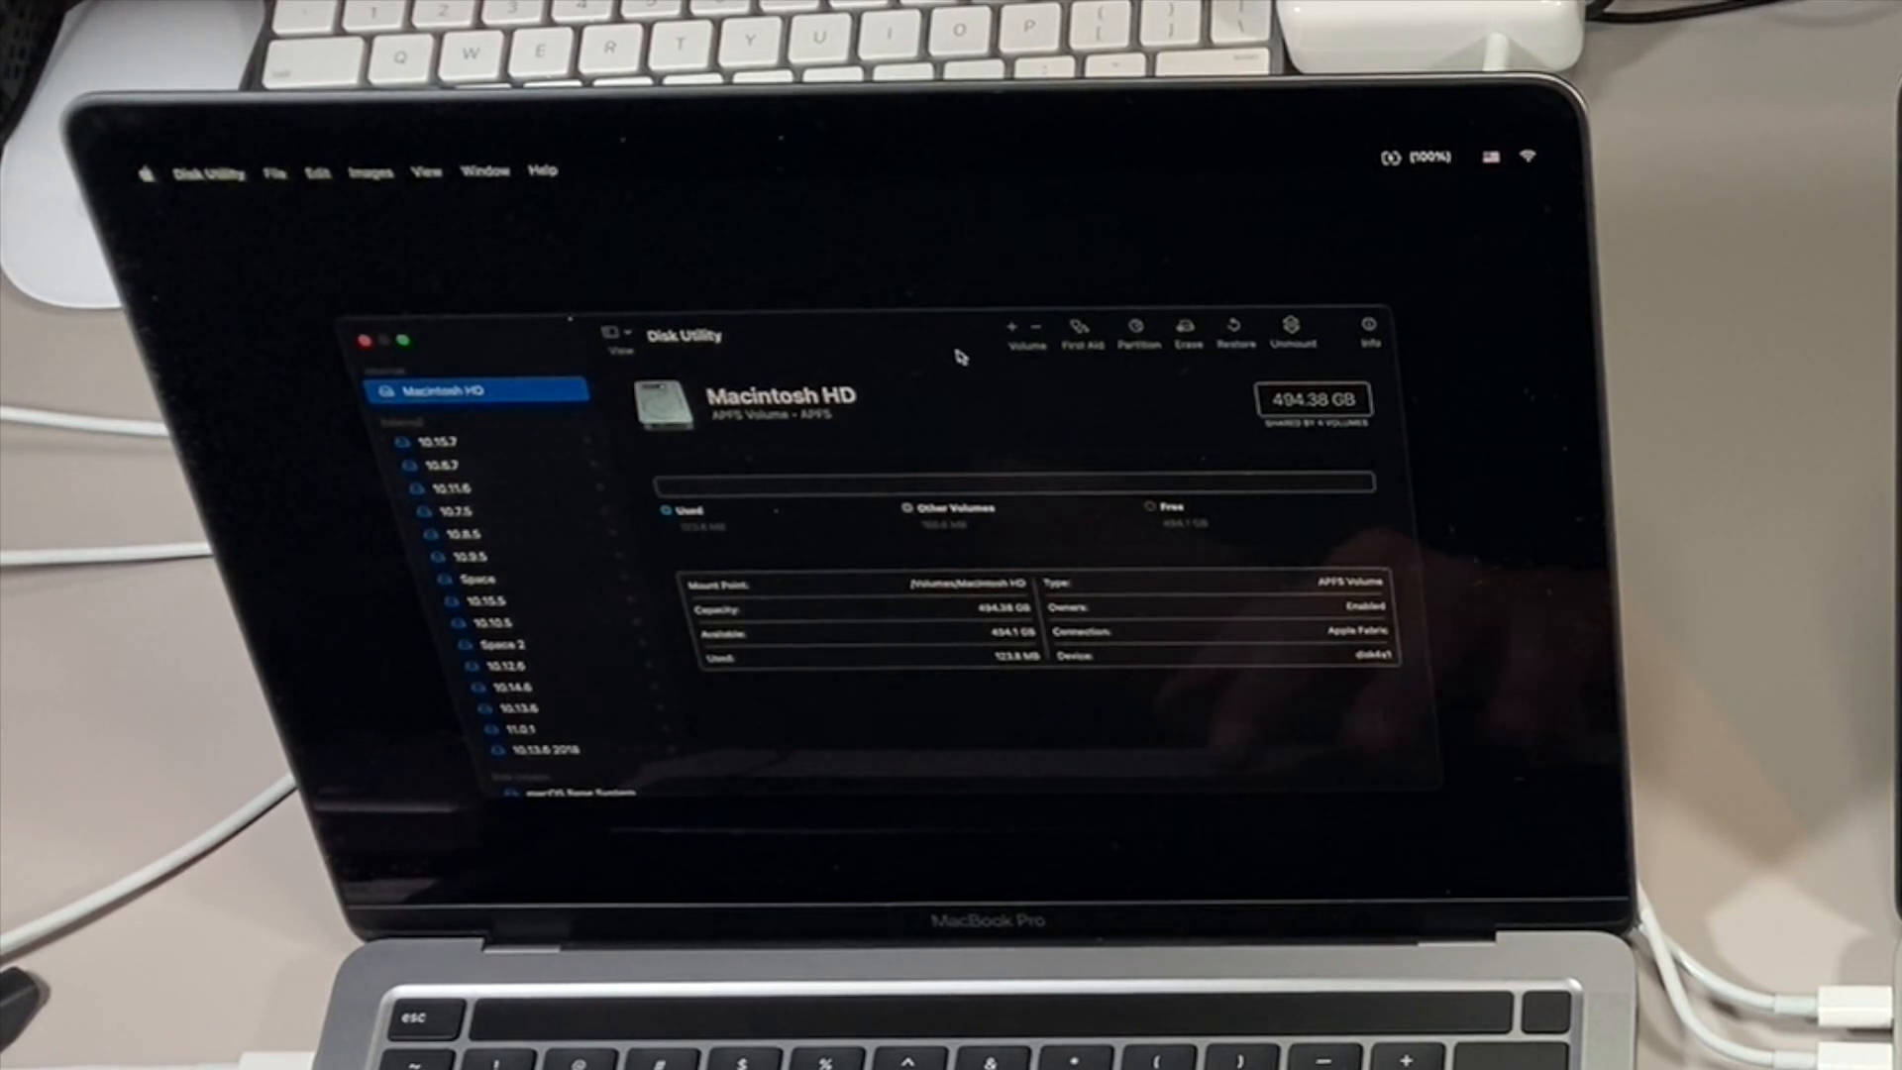
Step: Start an erase of Macintosh HD, keeping the name Macintosh HD and APFS format
left_click(1186, 327)
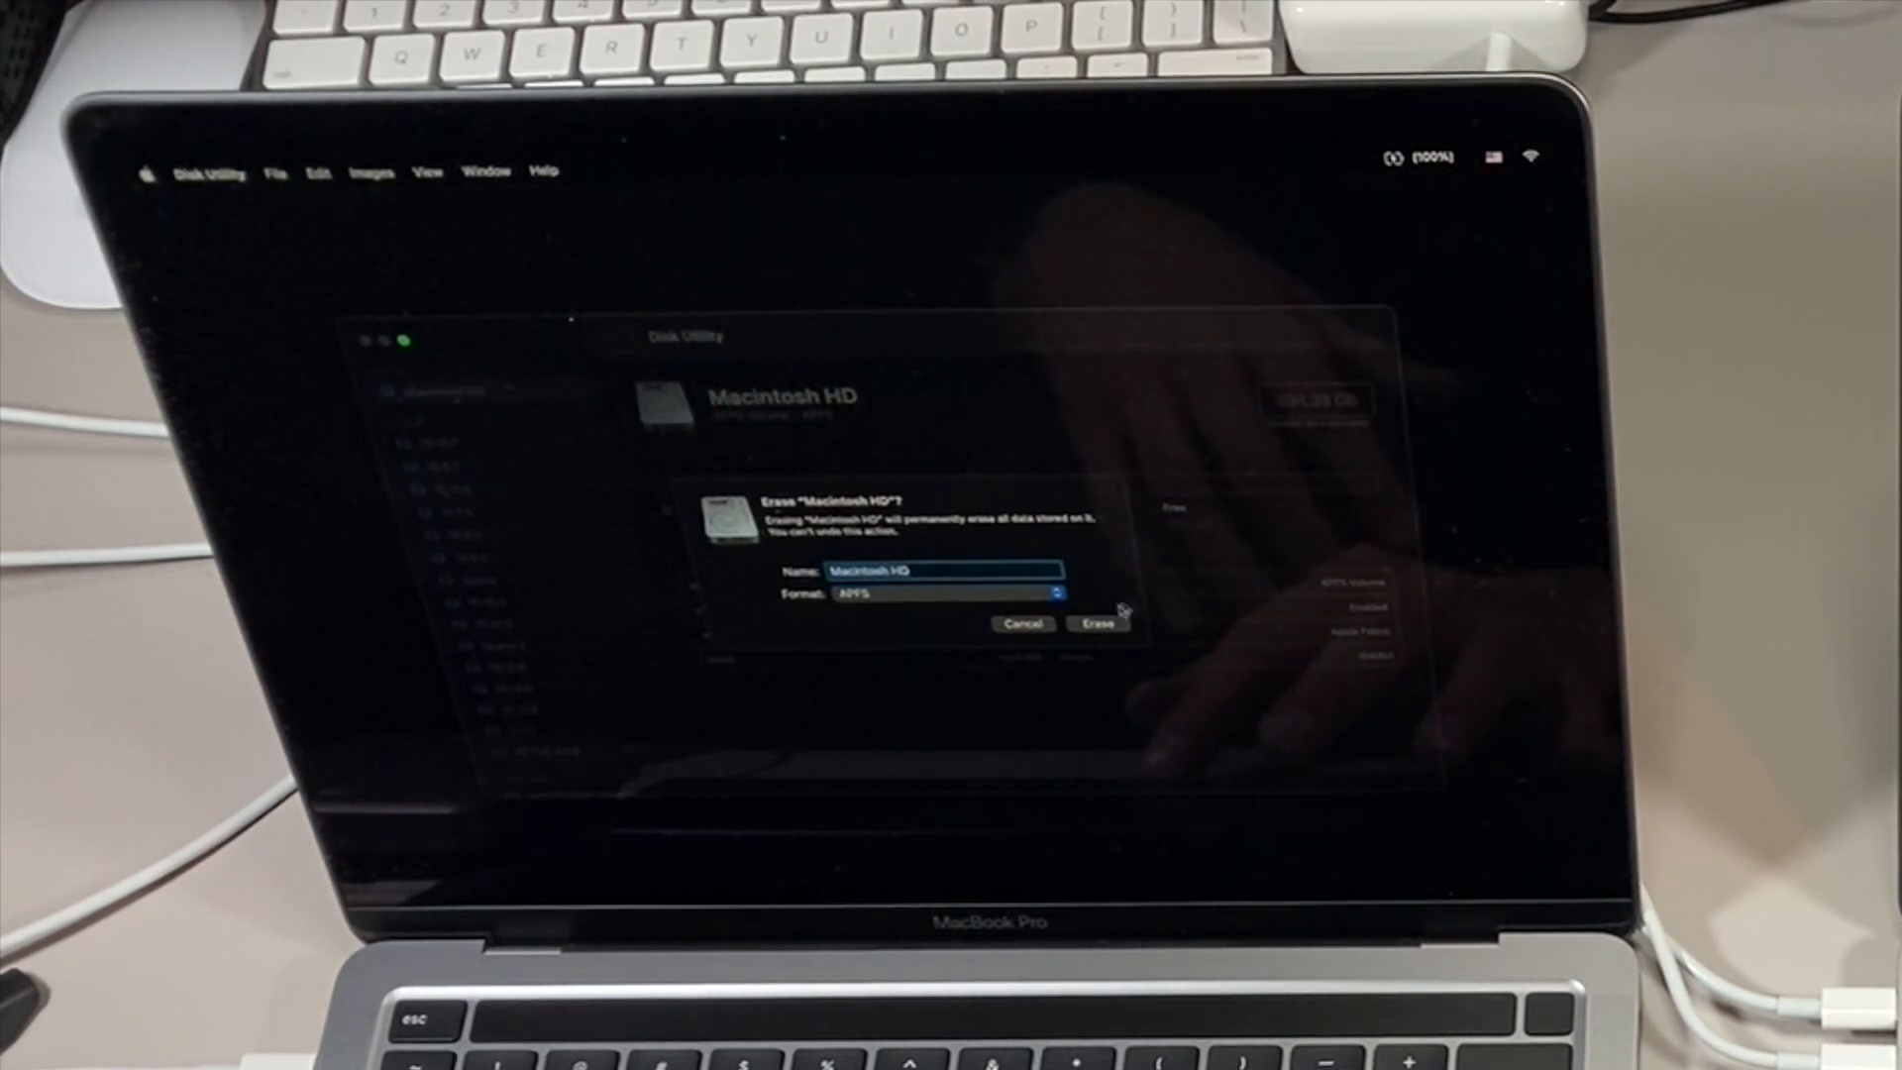
Step: Confirm the erase, recreating Macintosh HD as an empty APFS volume, and dismiss the notice
left_click(1096, 622)
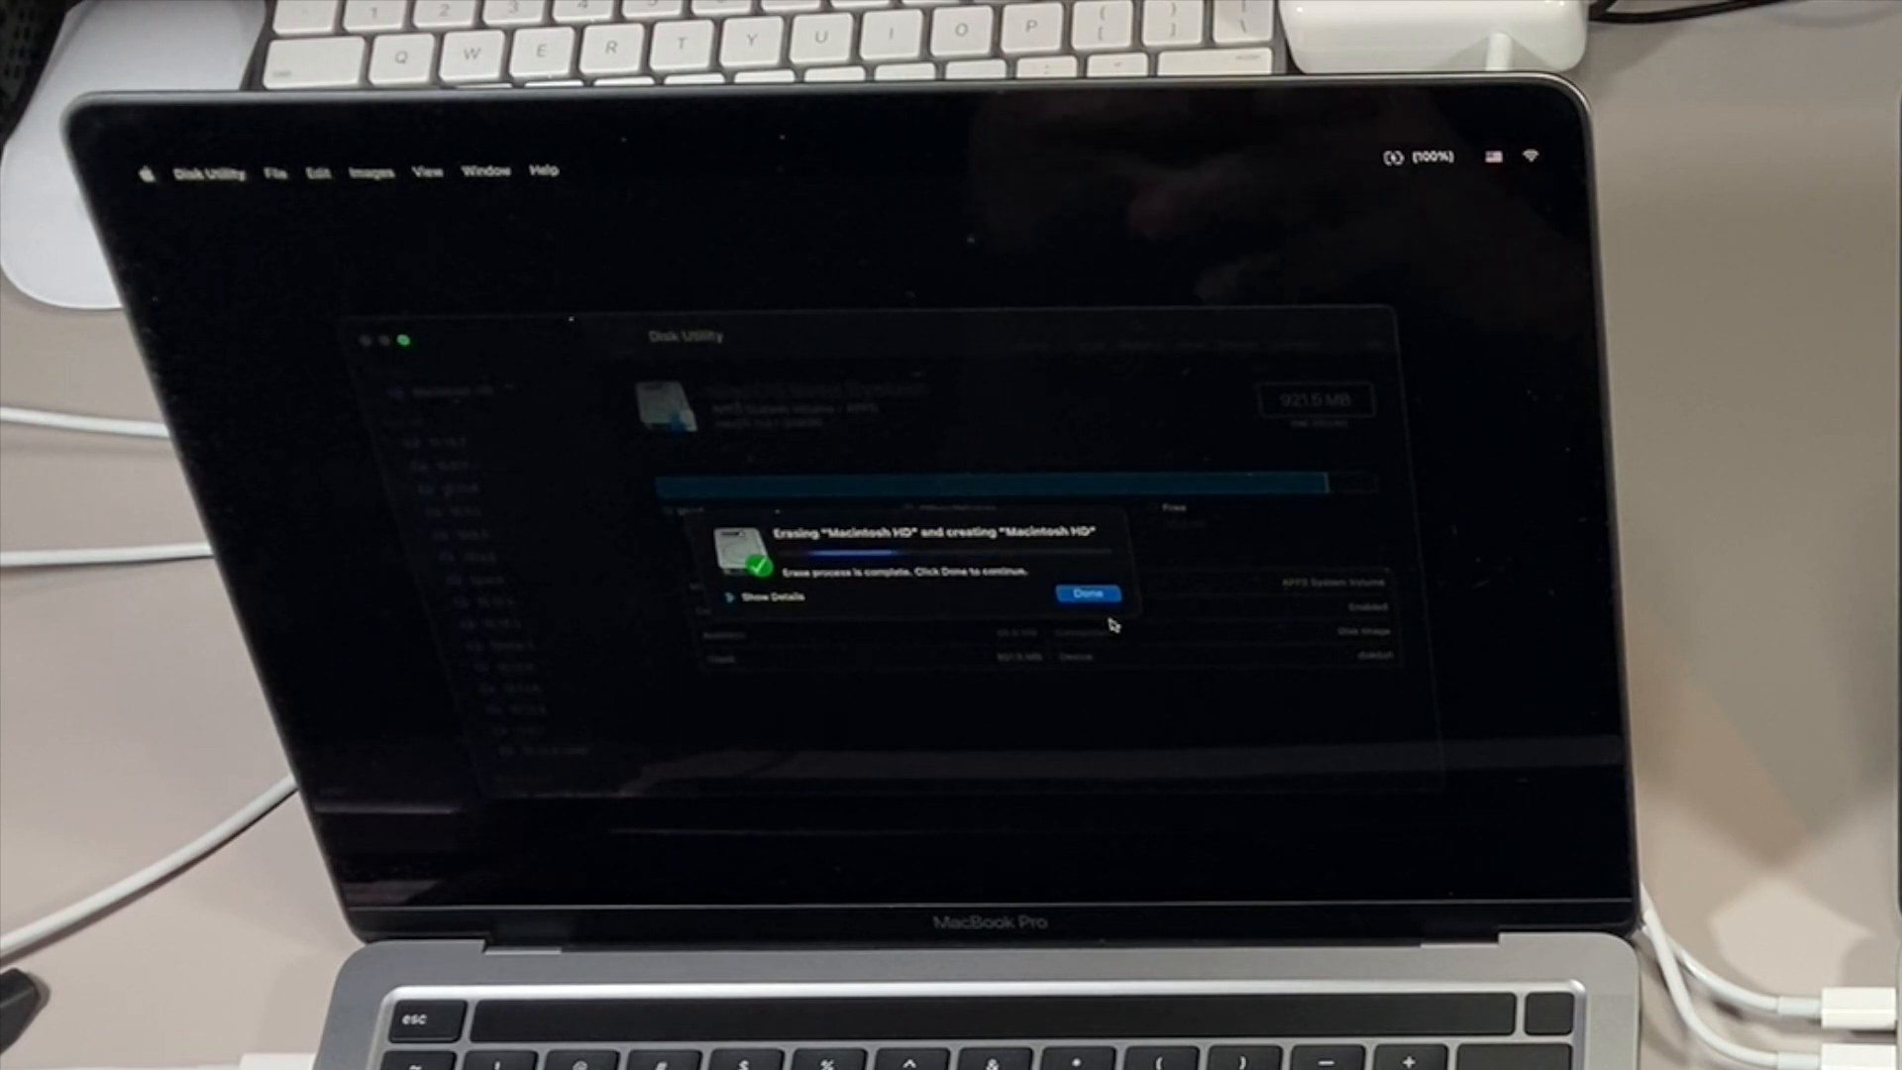
left_click(1086, 594)
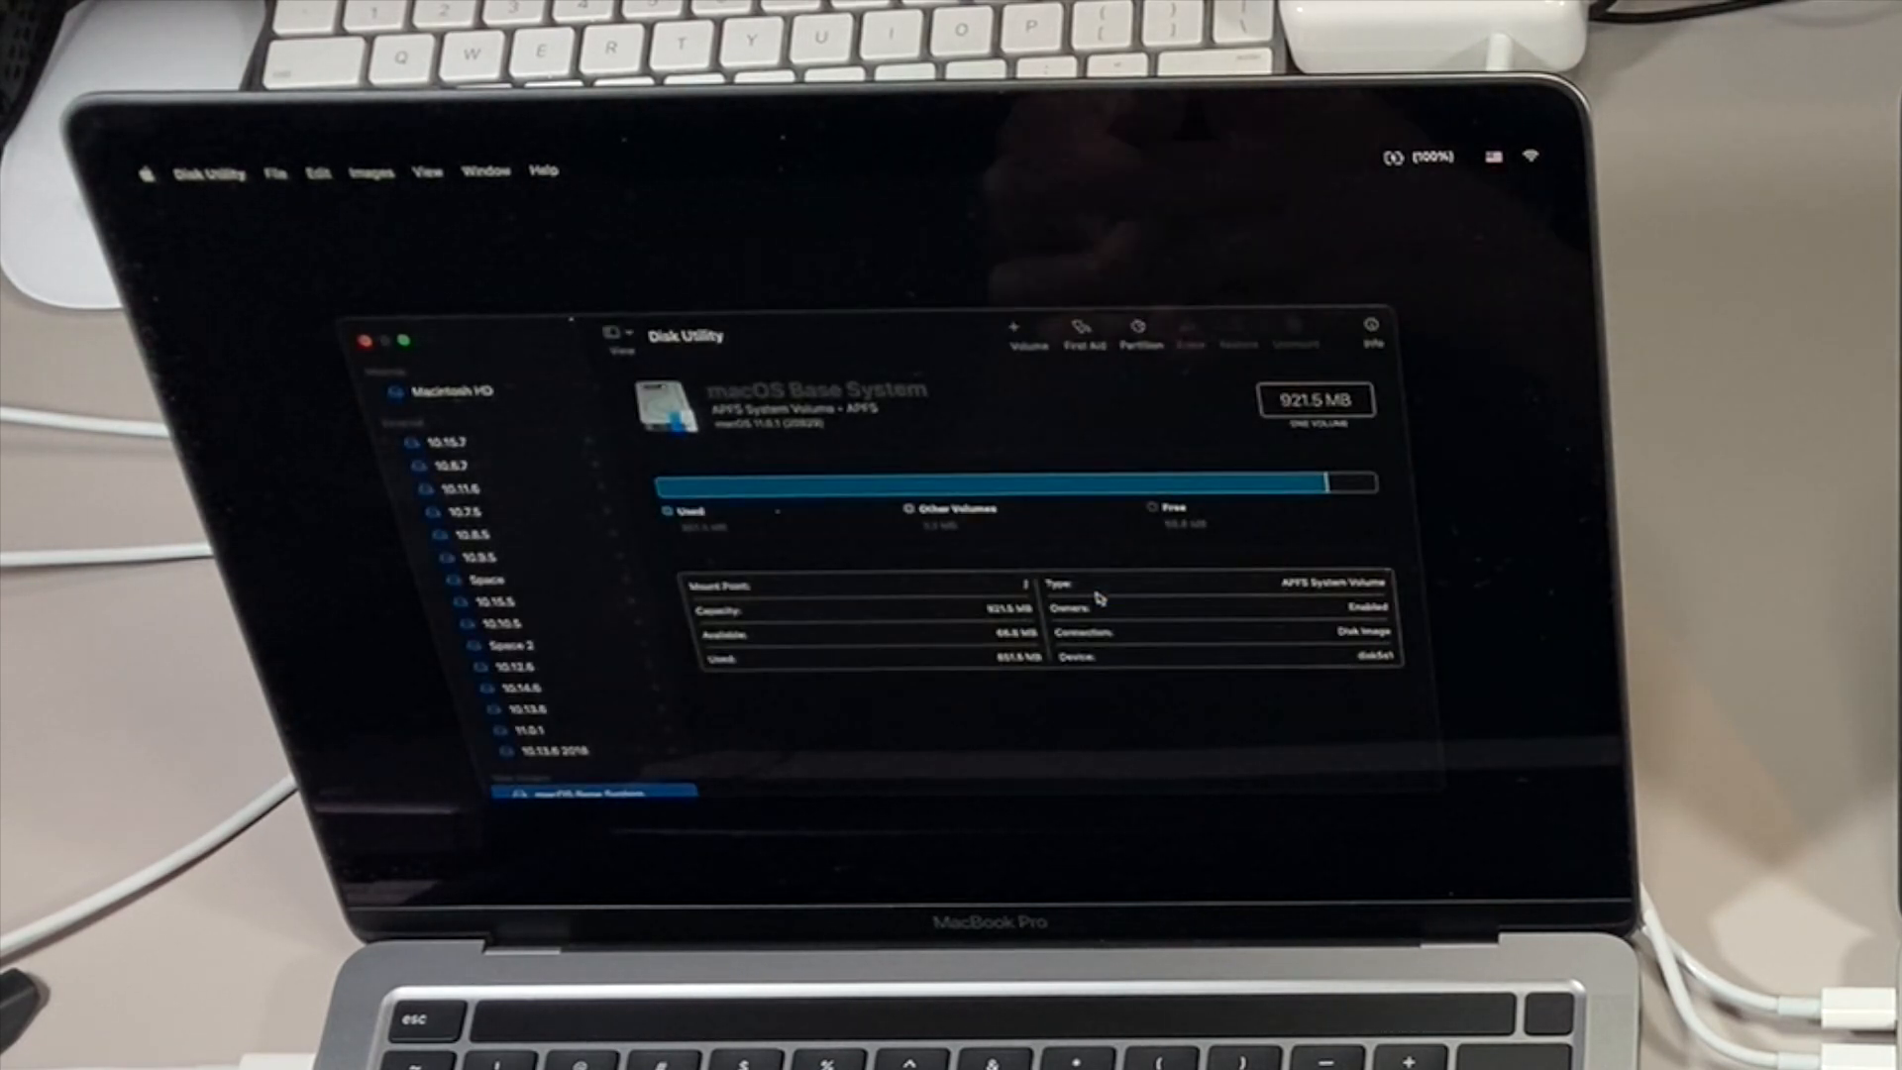
left_click(202, 171)
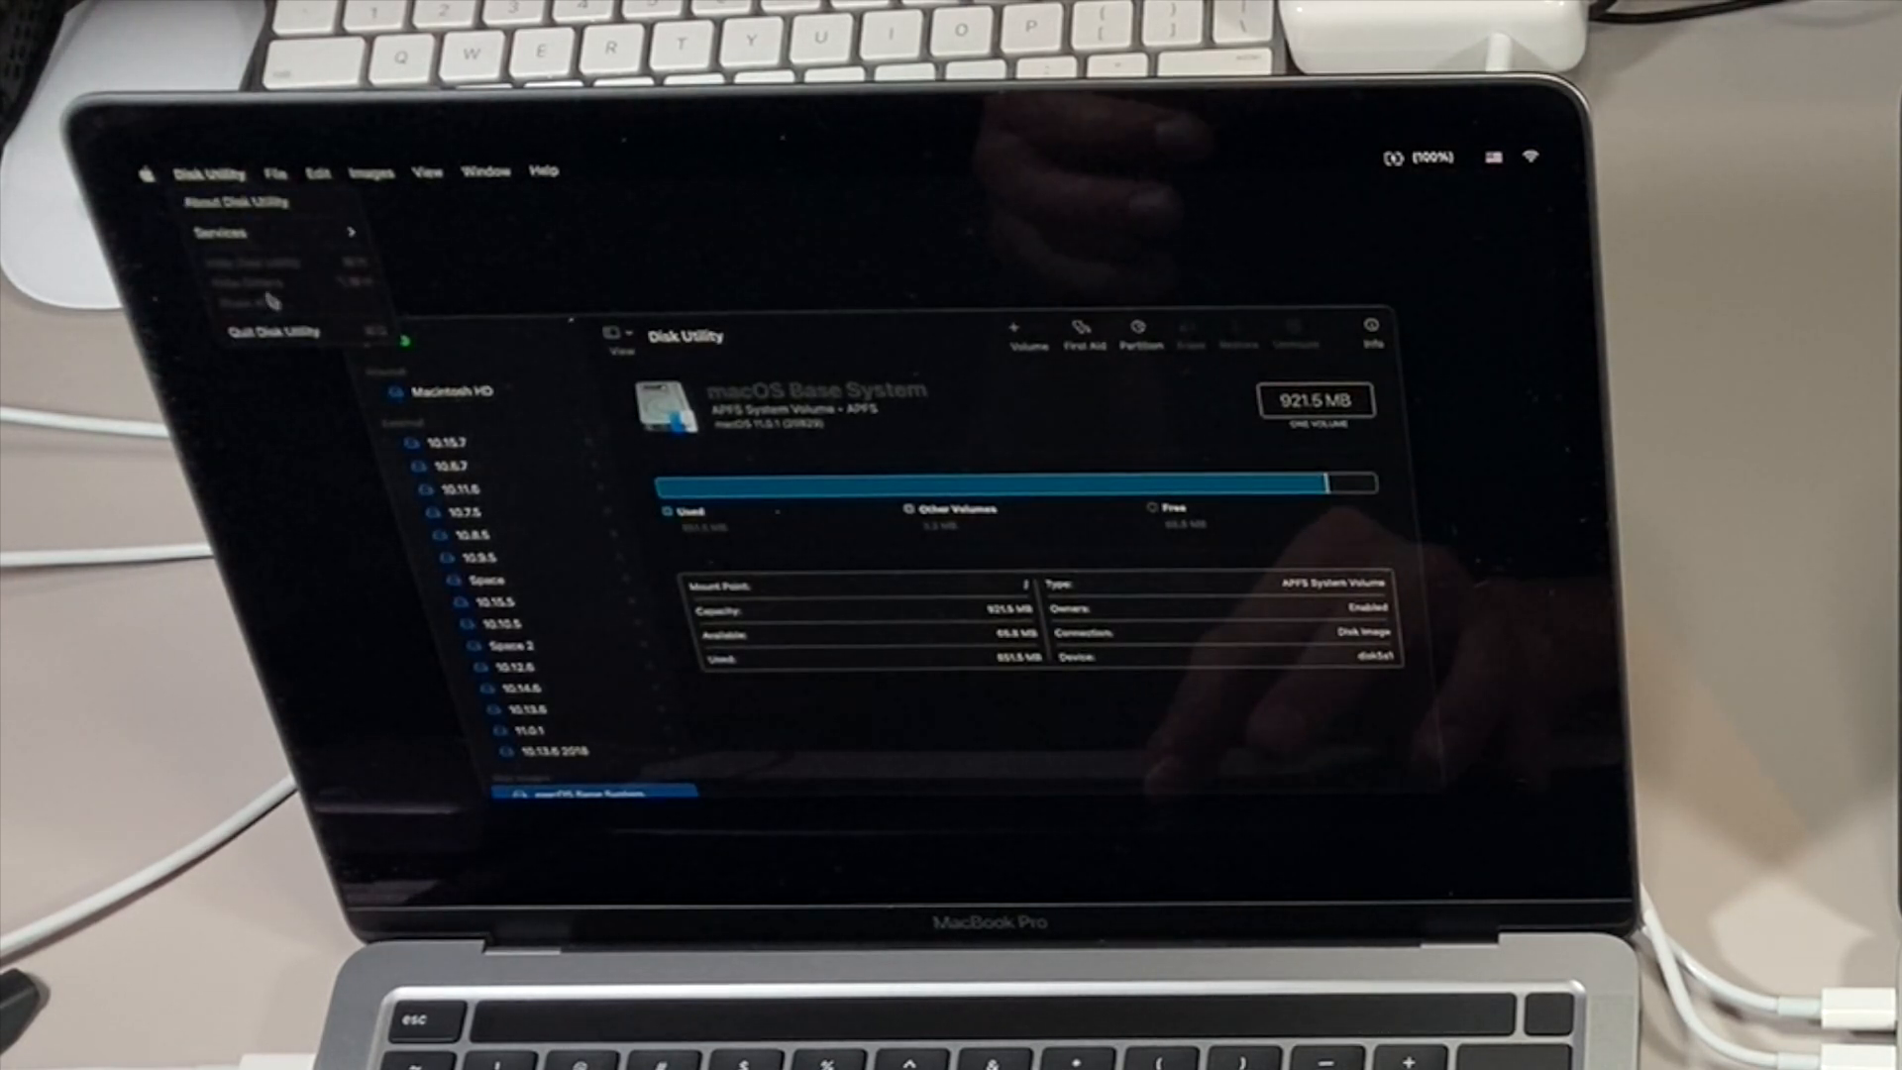
Step: Quit Disk Utility and launch Install macOS Big Sur through to its license agreement
left_click(279, 331)
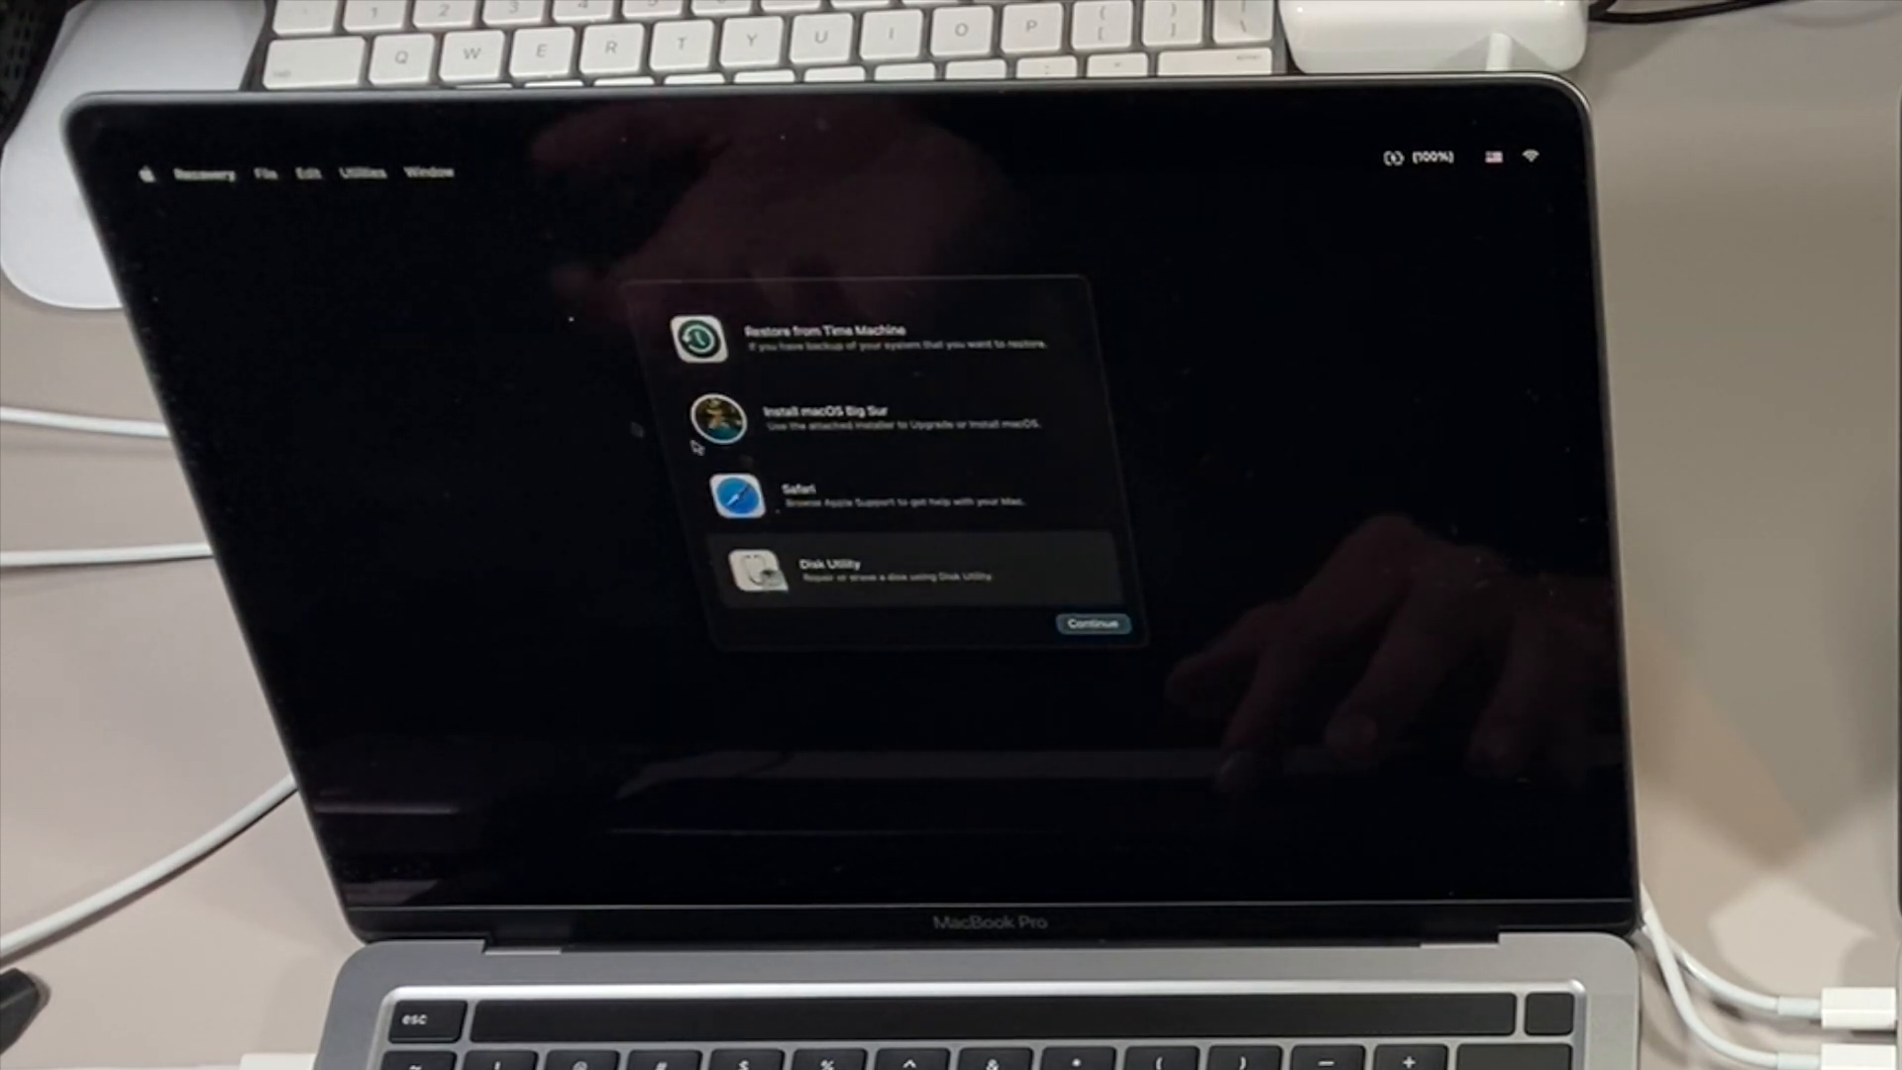
left_click(886, 416)
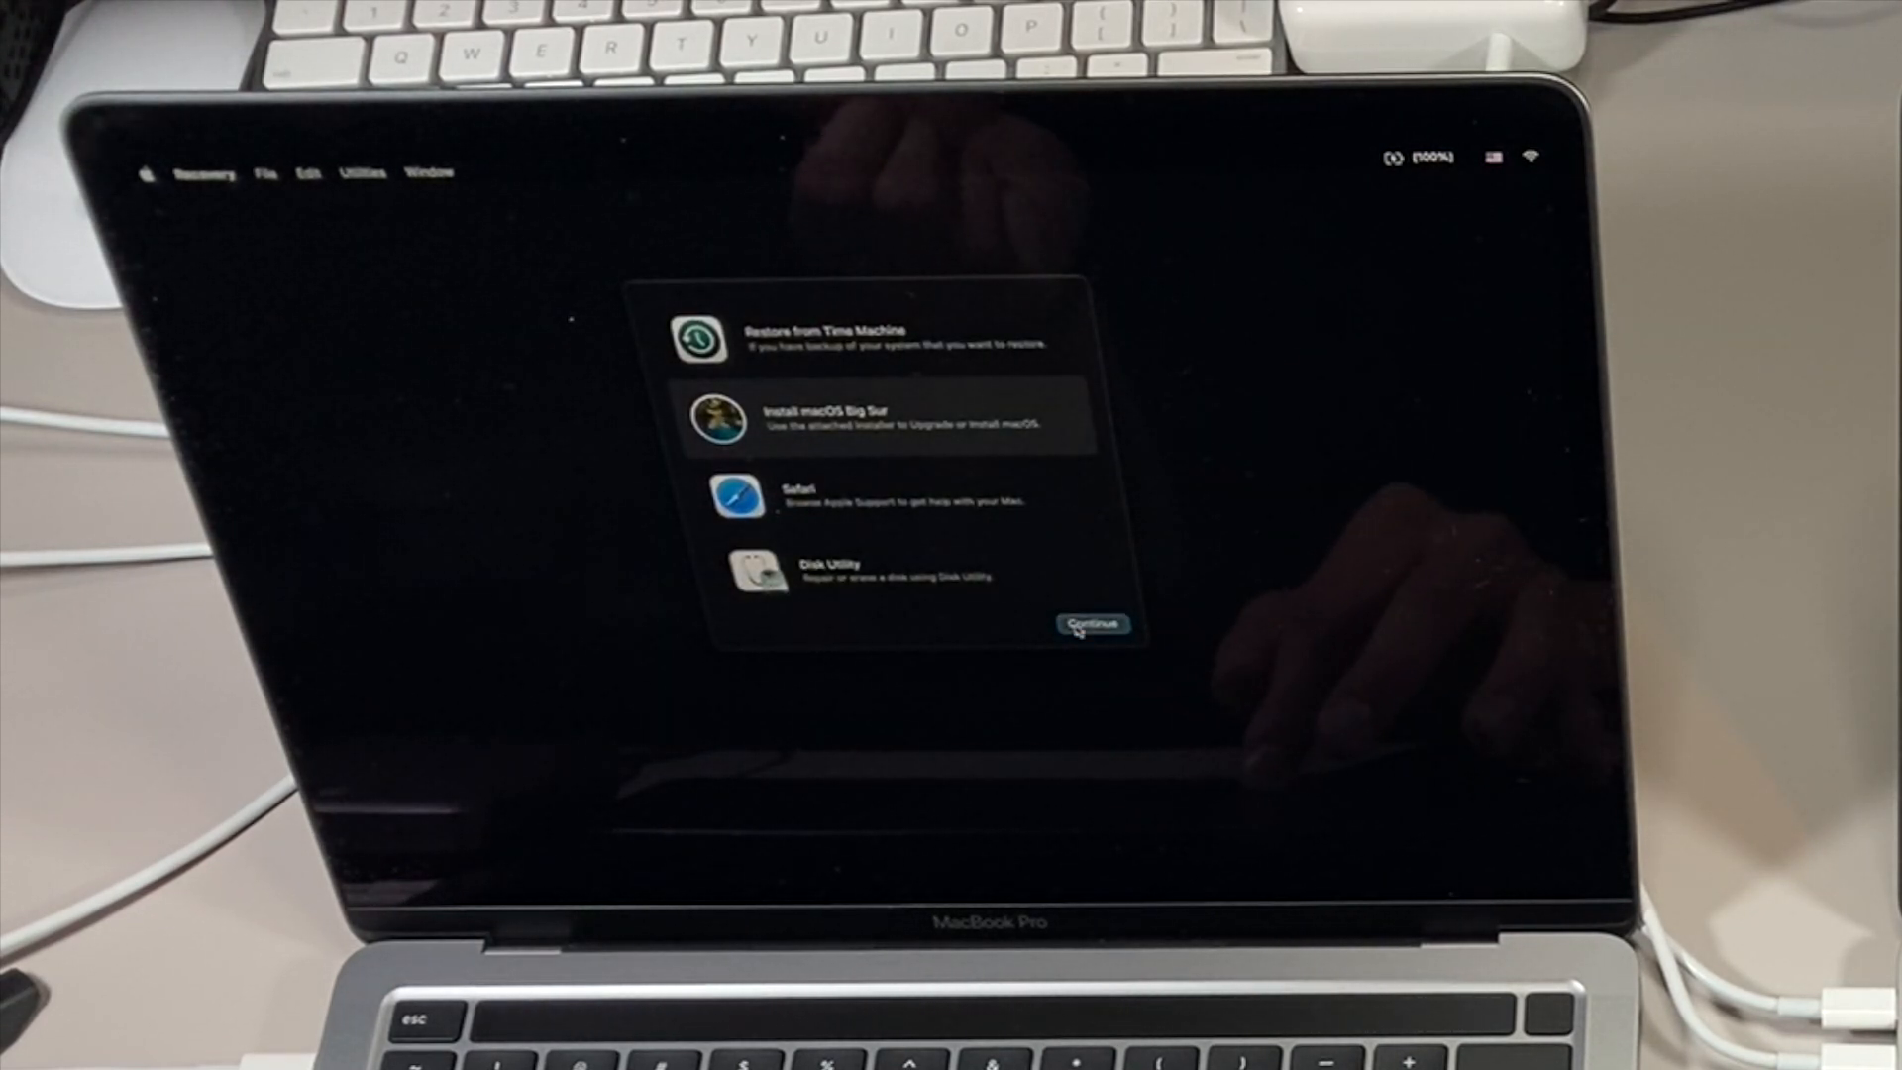
left_click(1090, 623)
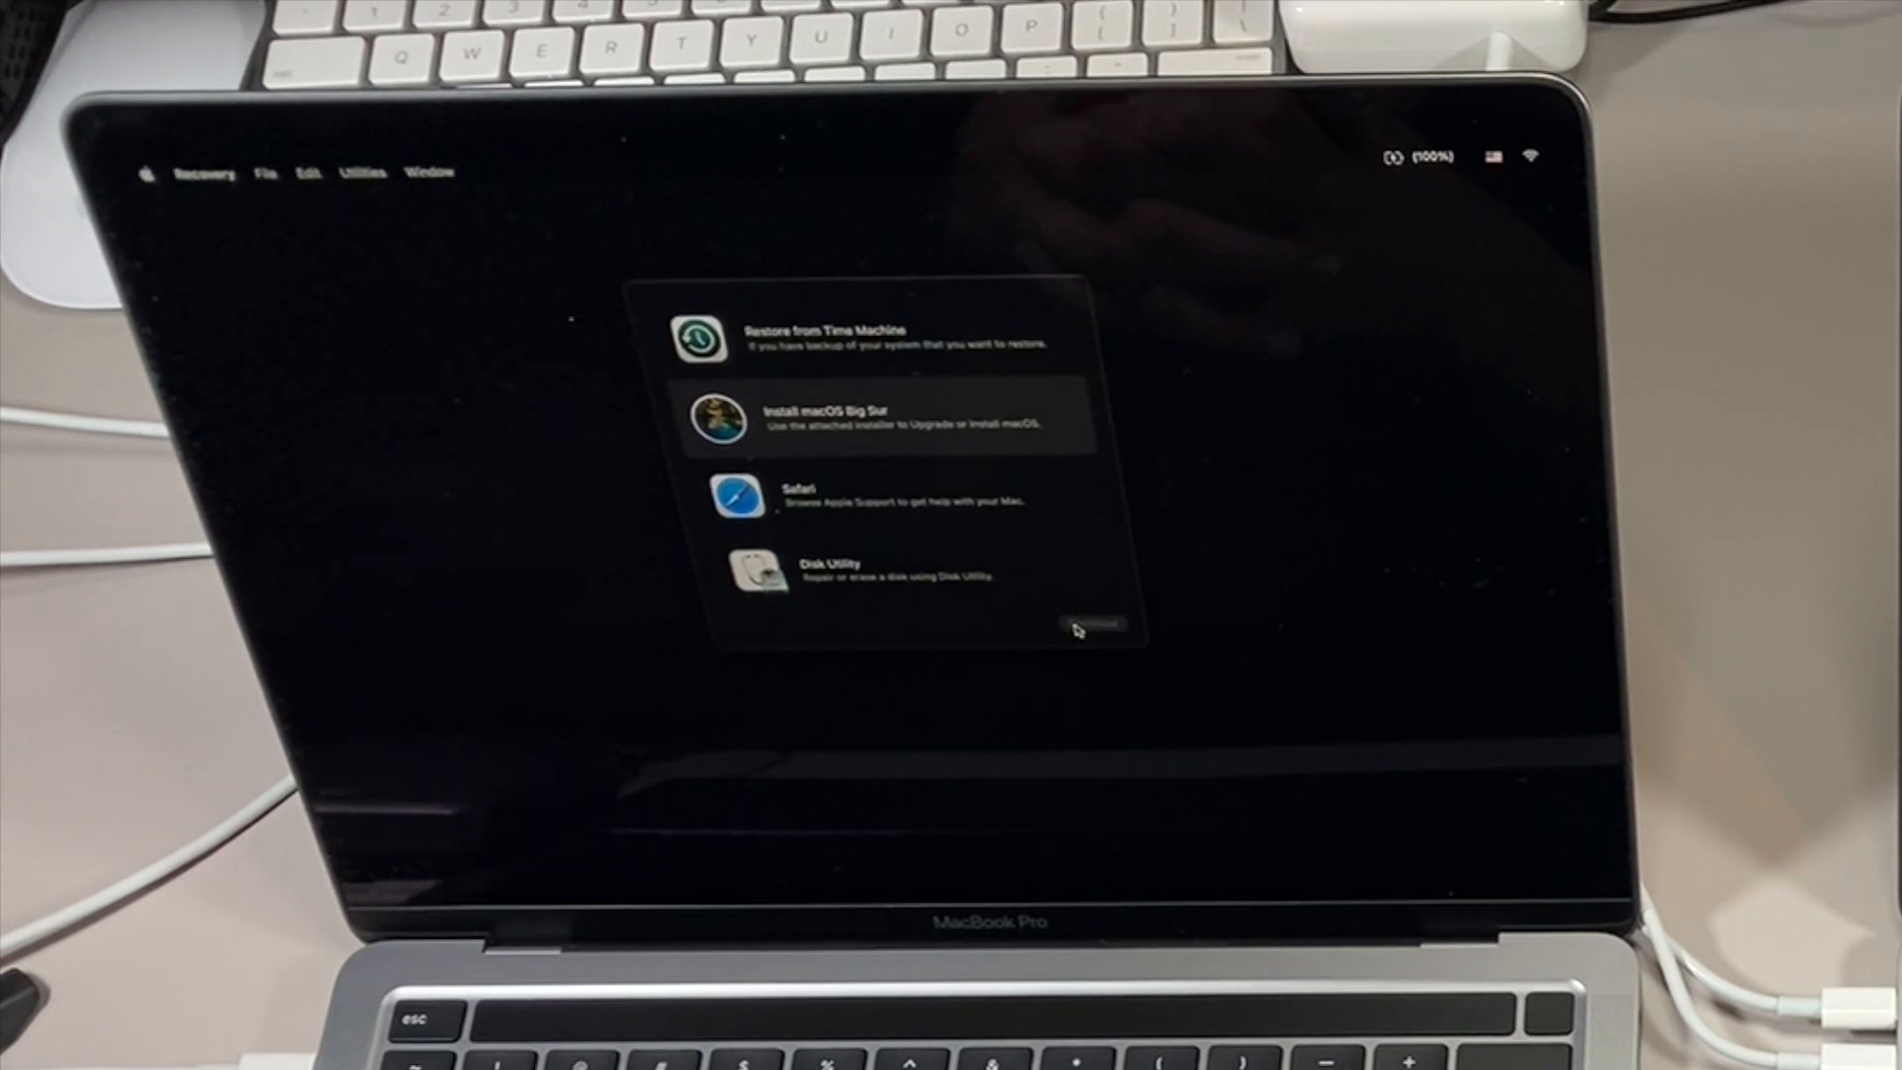
left_click(1093, 624)
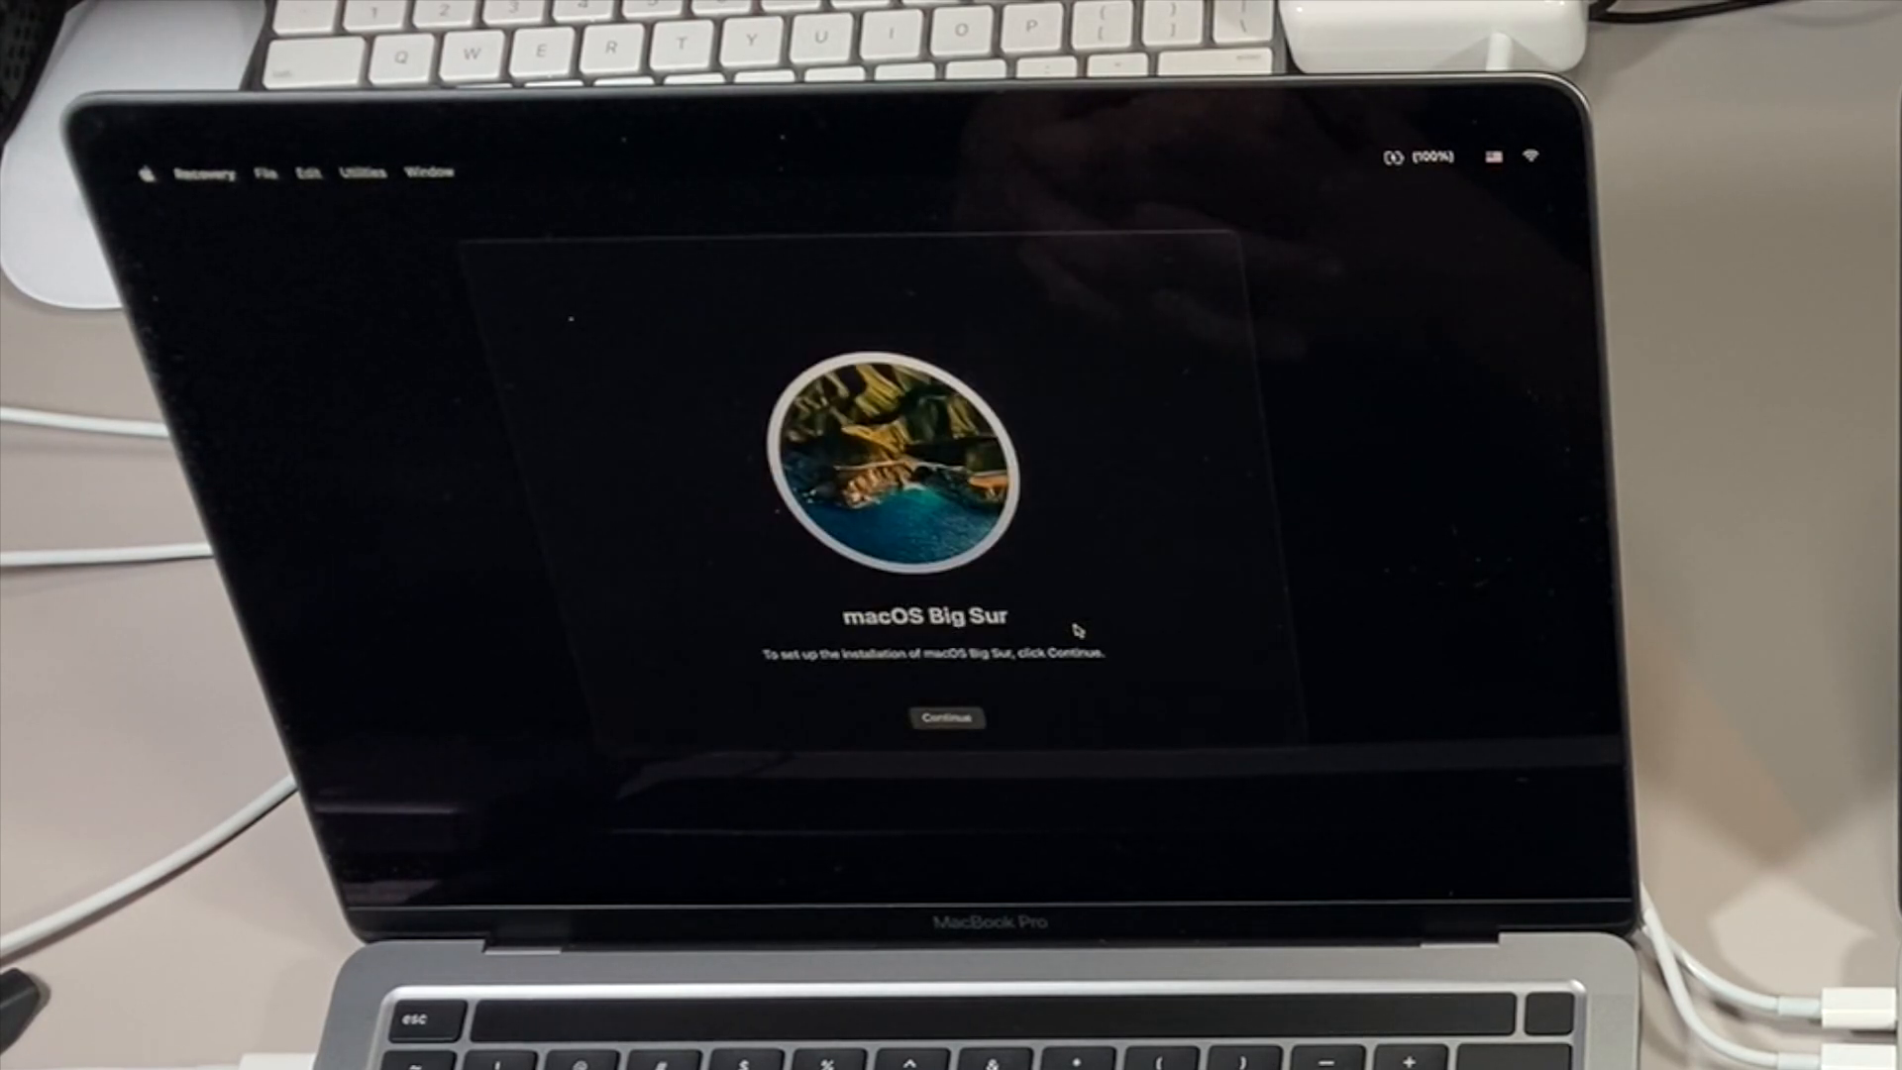
left_click(947, 717)
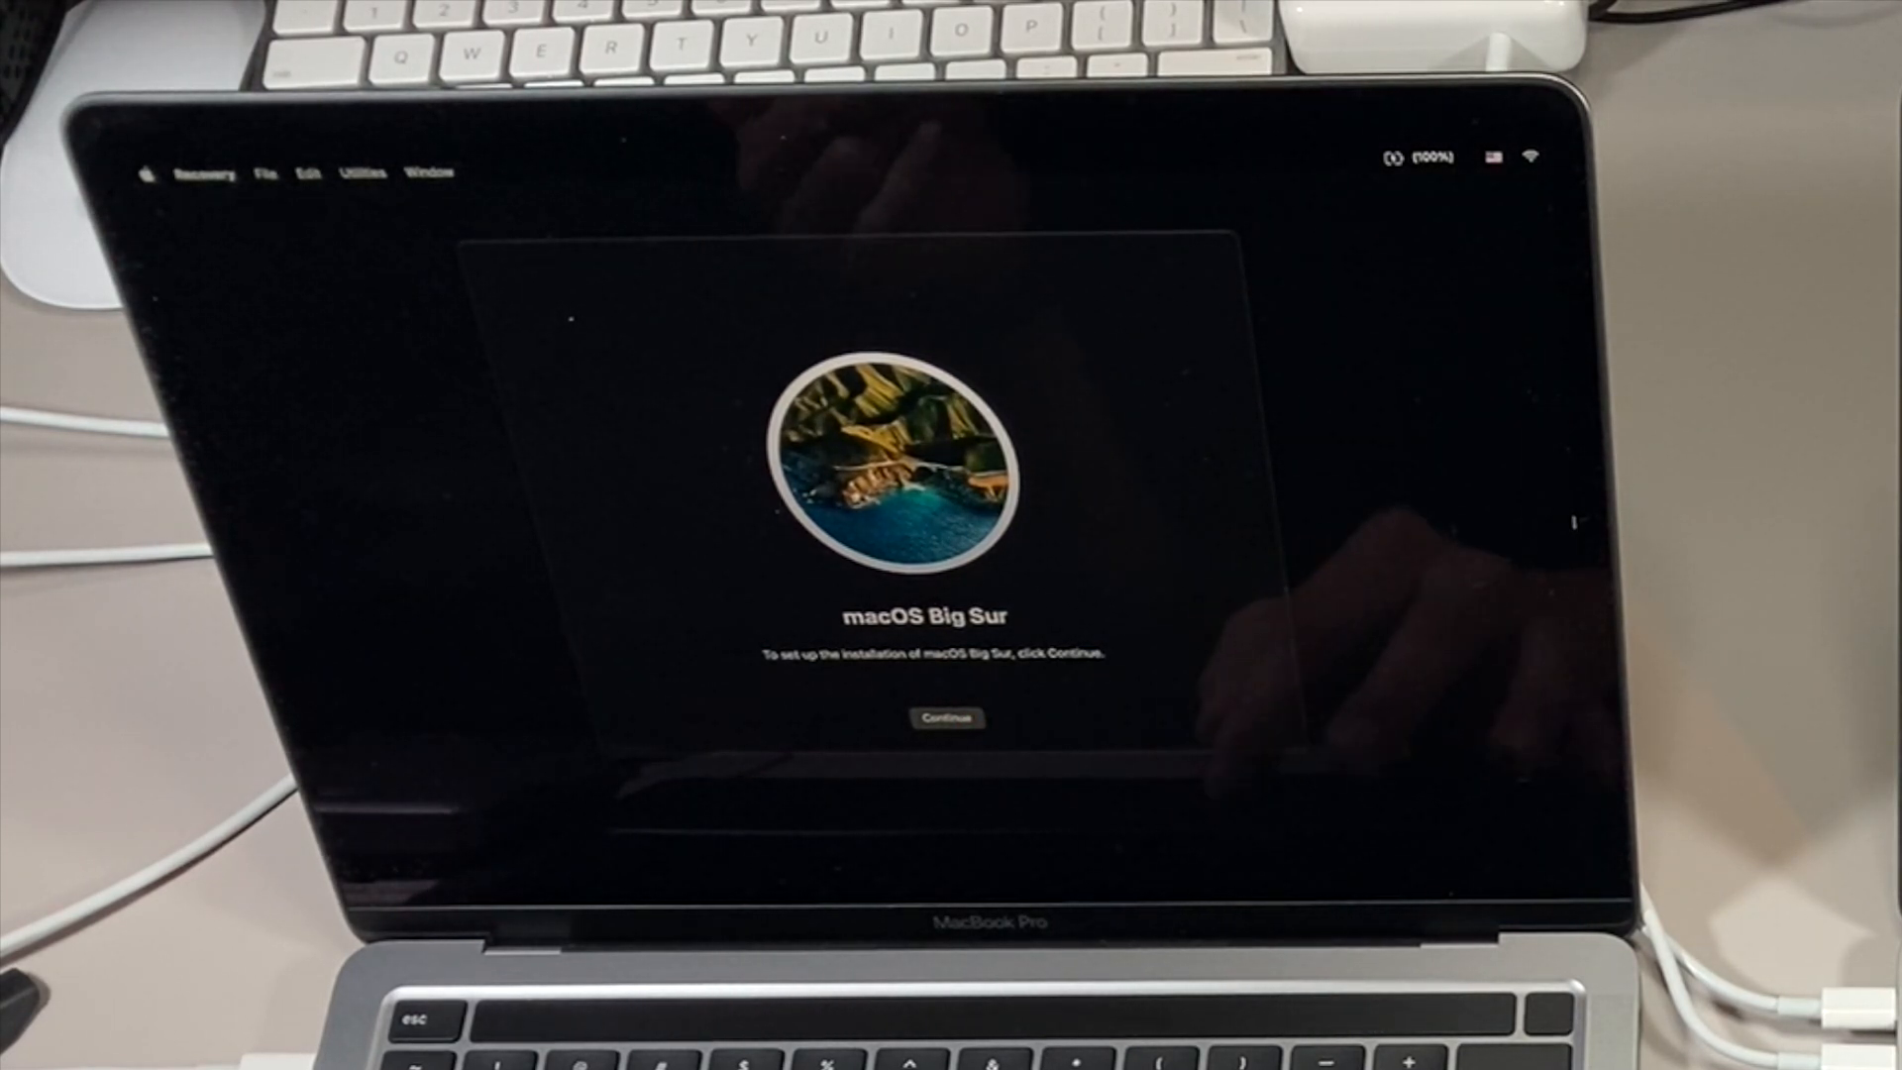
left_click(947, 717)
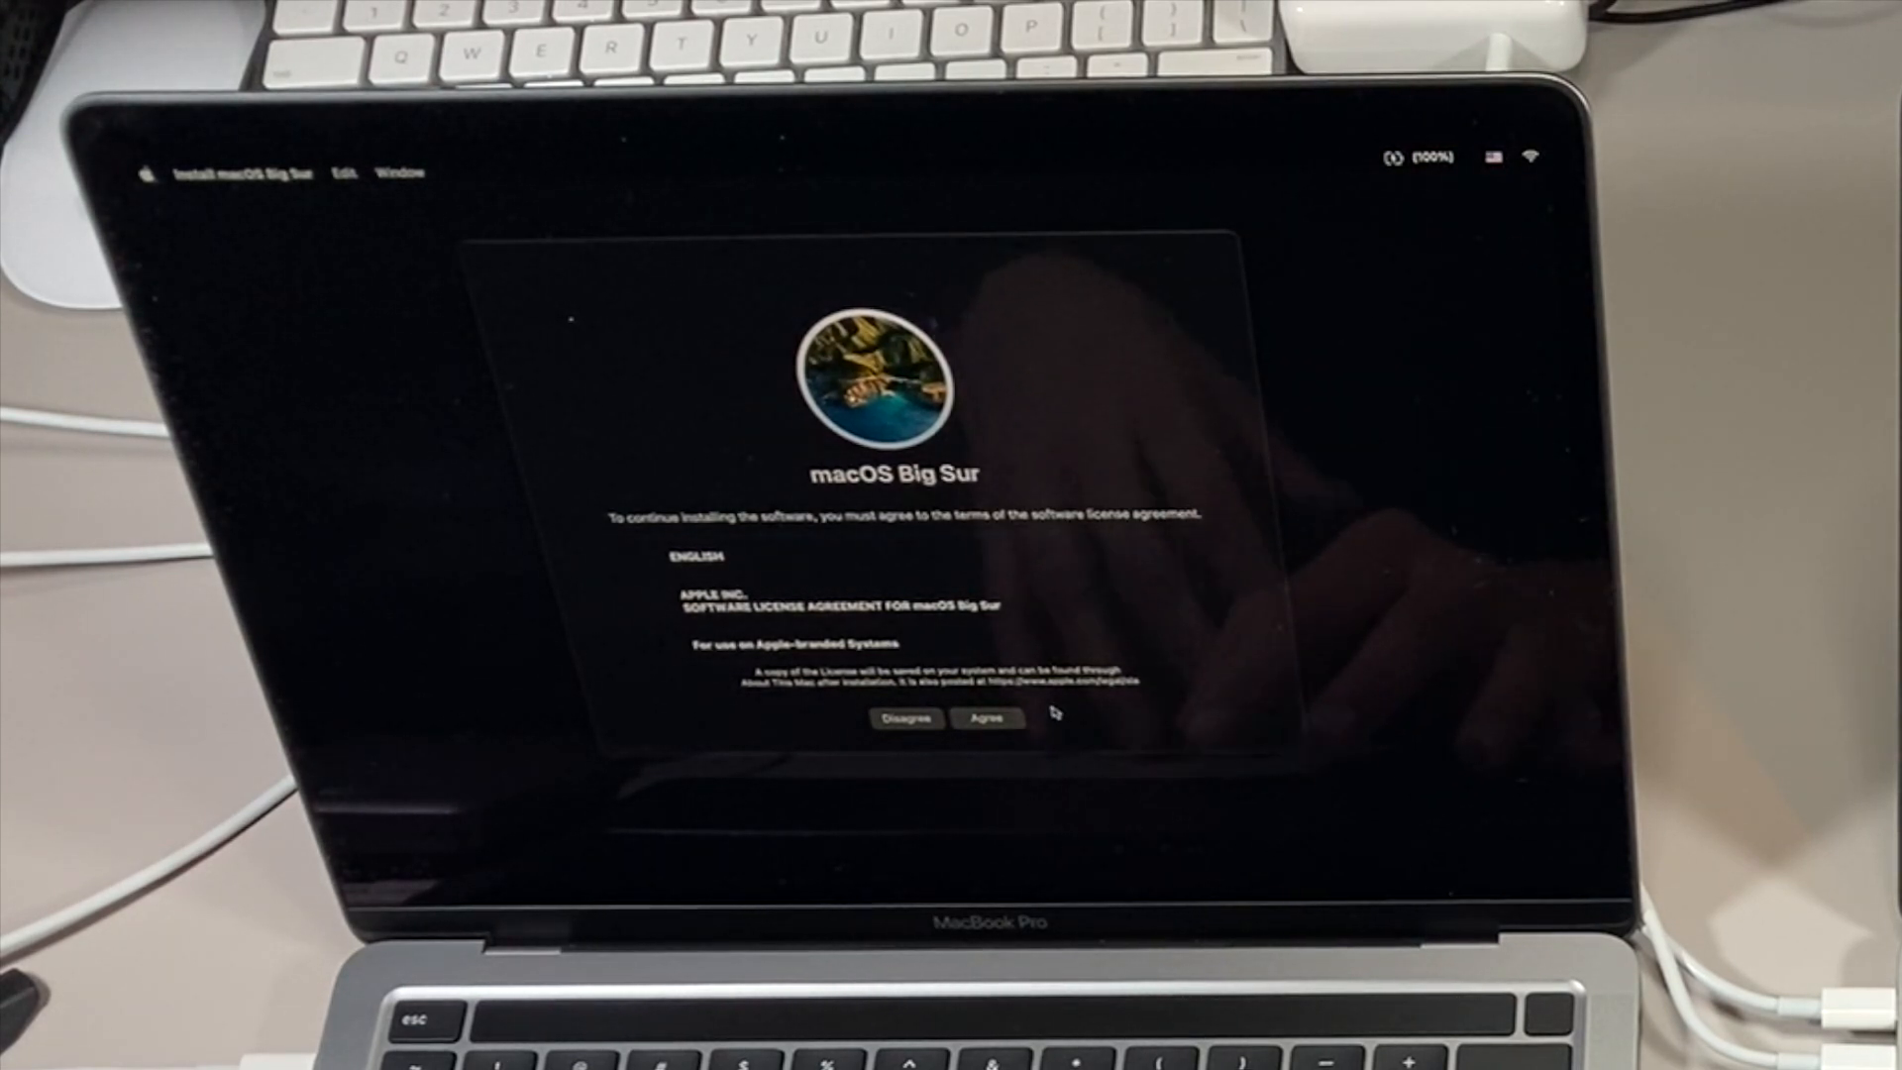
Step: Agree to the Big Sur license terms so the installer asks for a target disk
left_click(986, 717)
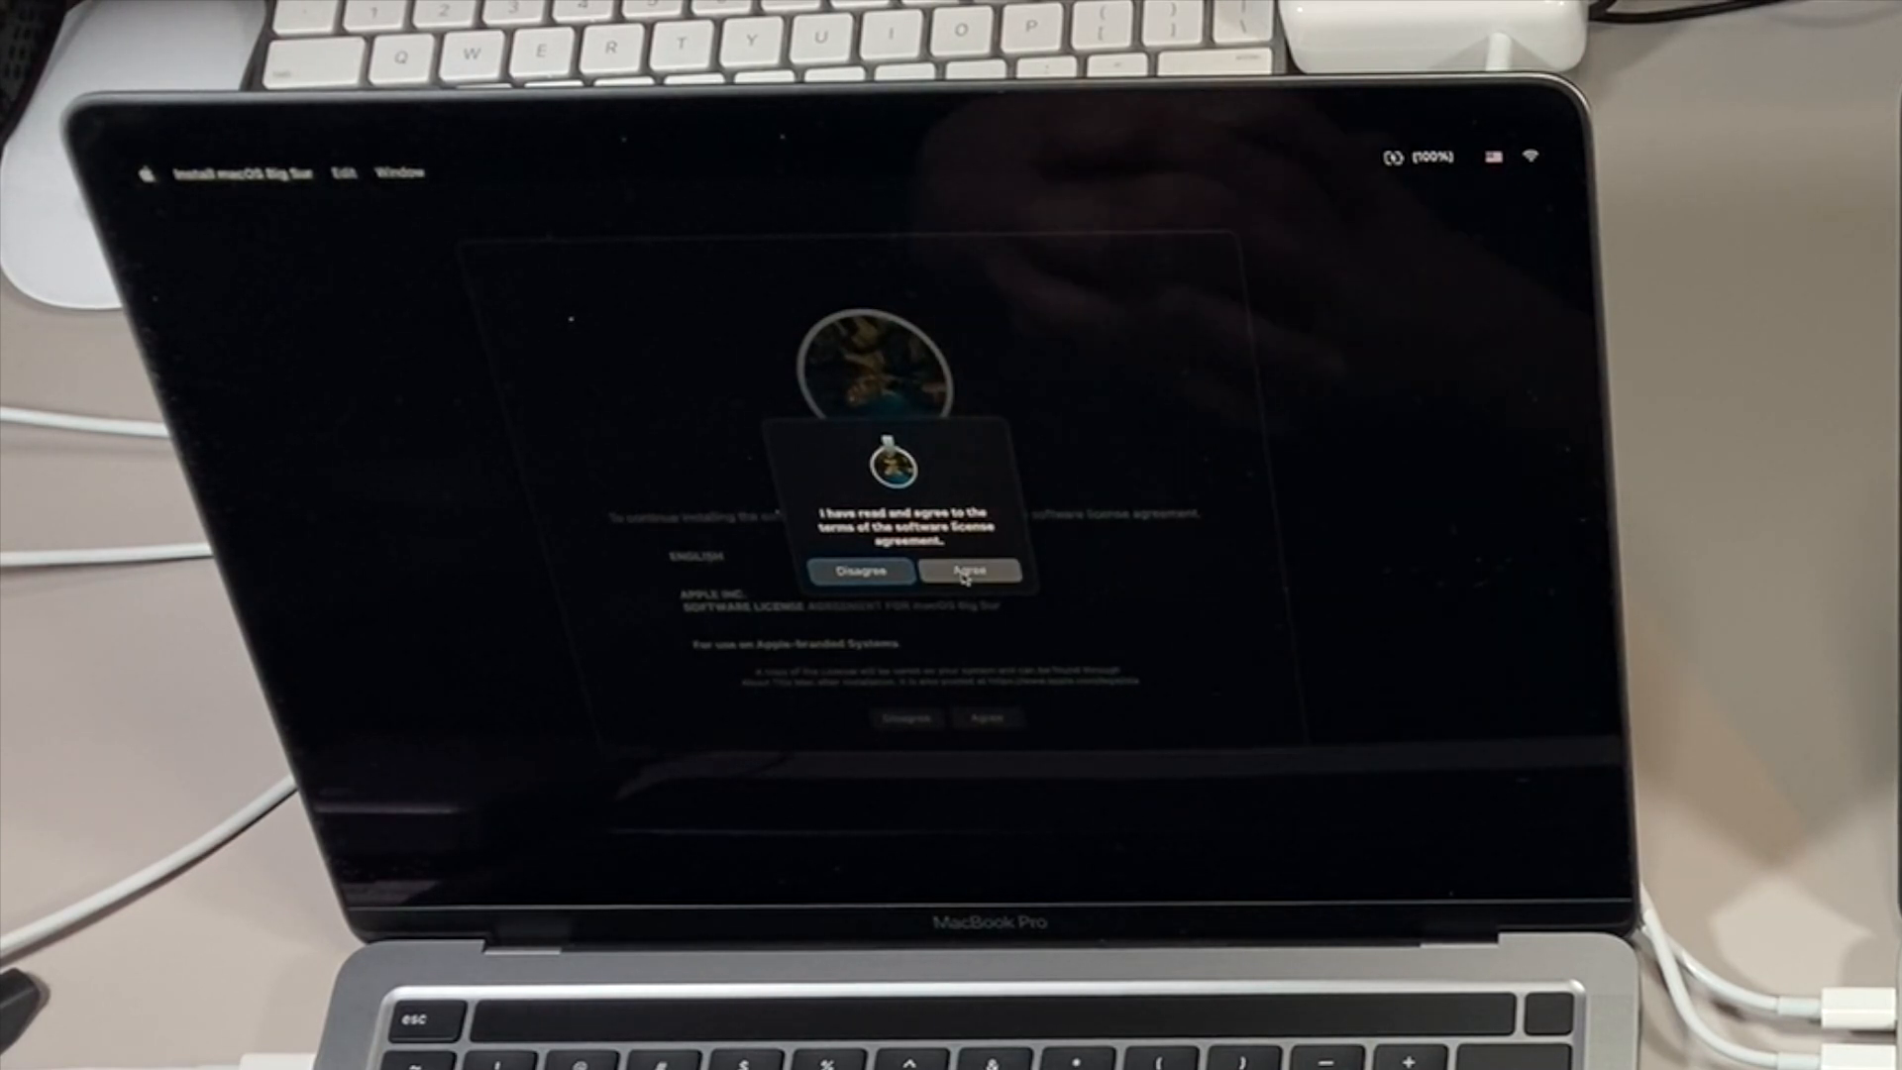
left_click(971, 571)
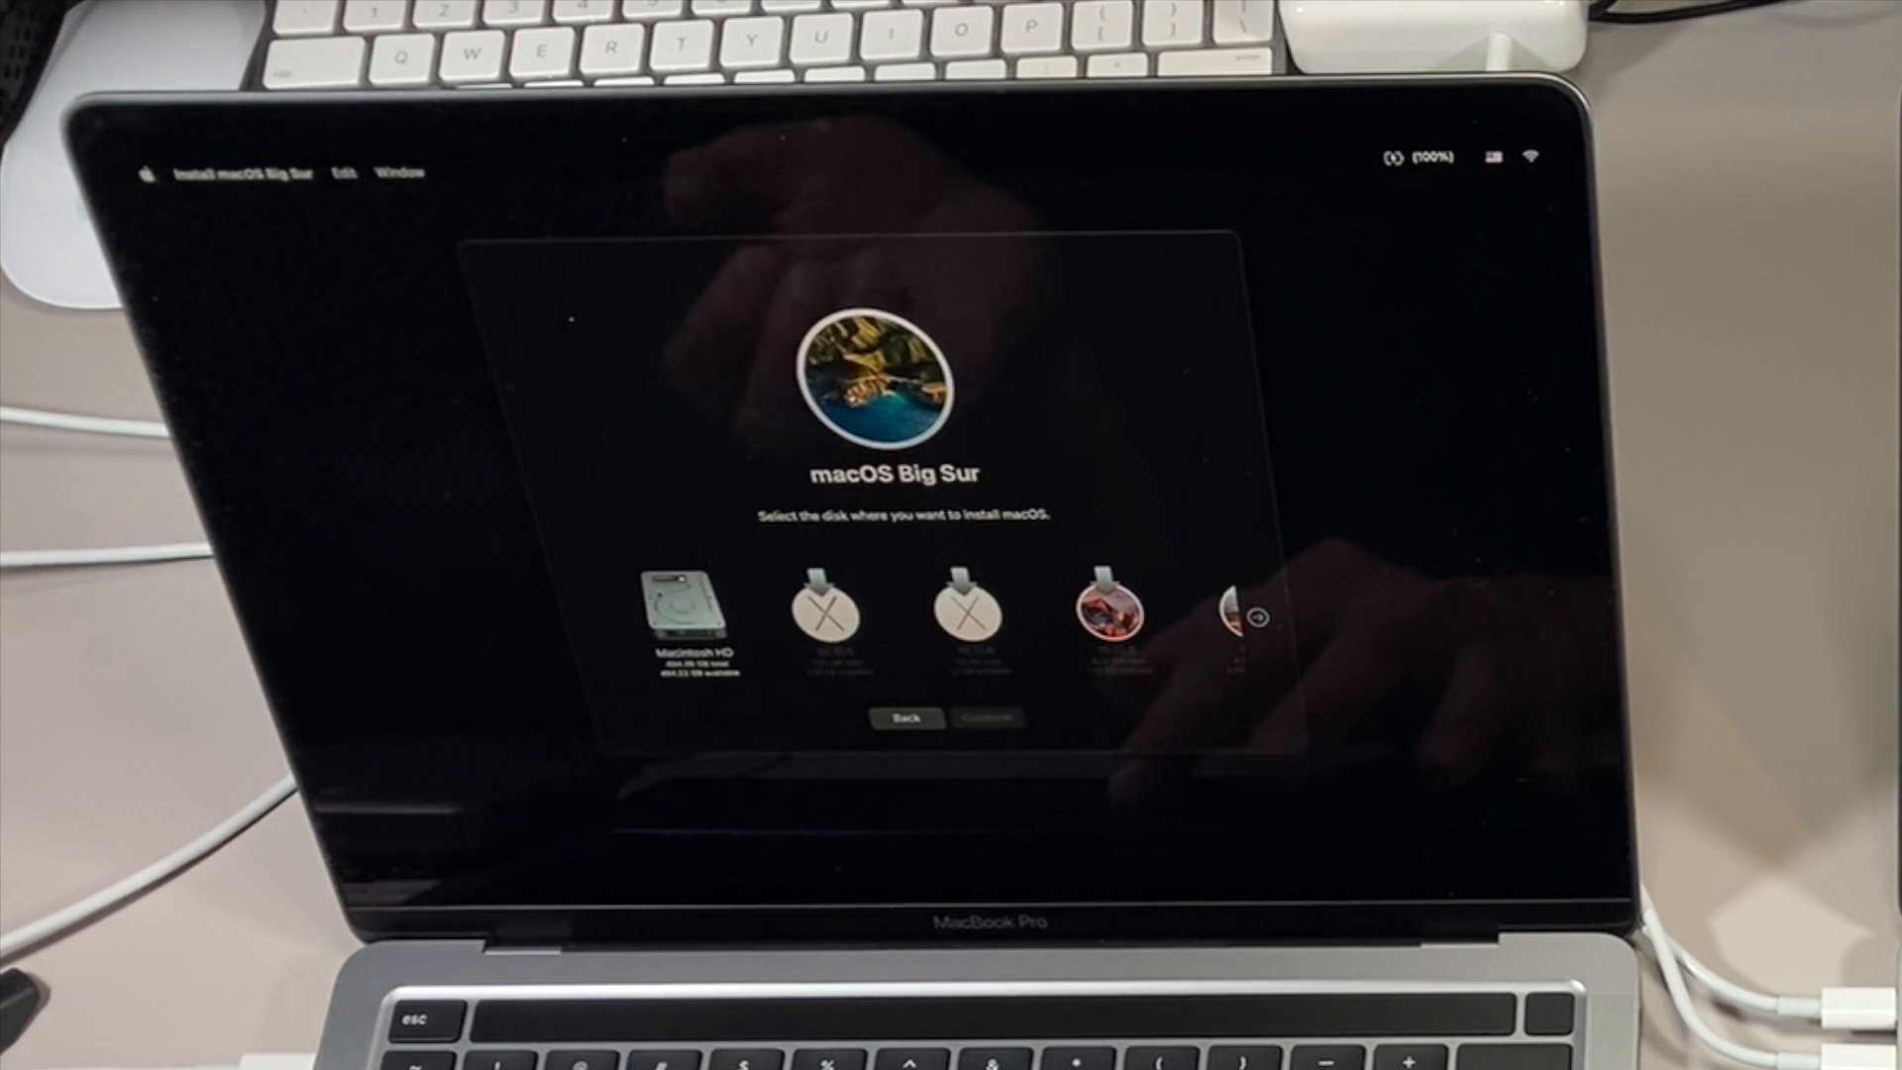
Step: Choose Macintosh HD as the target and begin installing Big Sur, about 58 minutes remaining
left_click(687, 612)
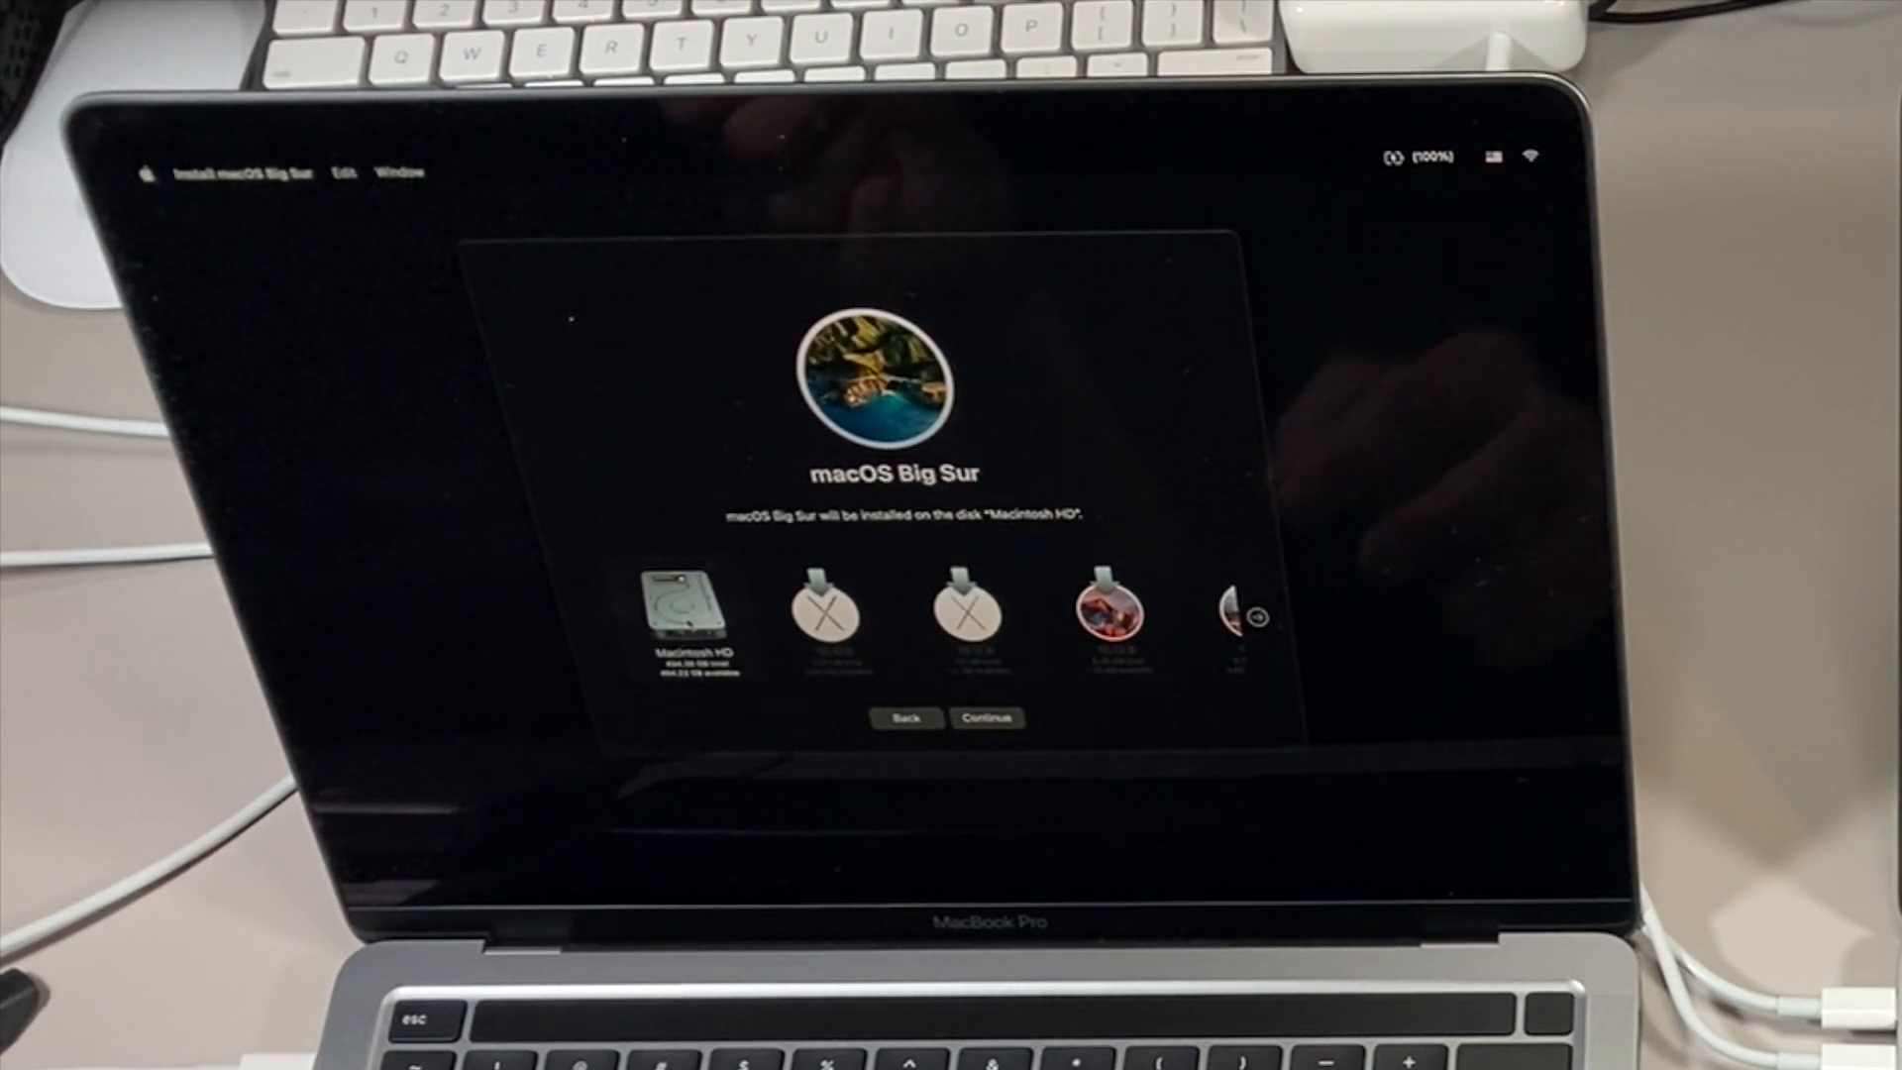
left_click(987, 717)
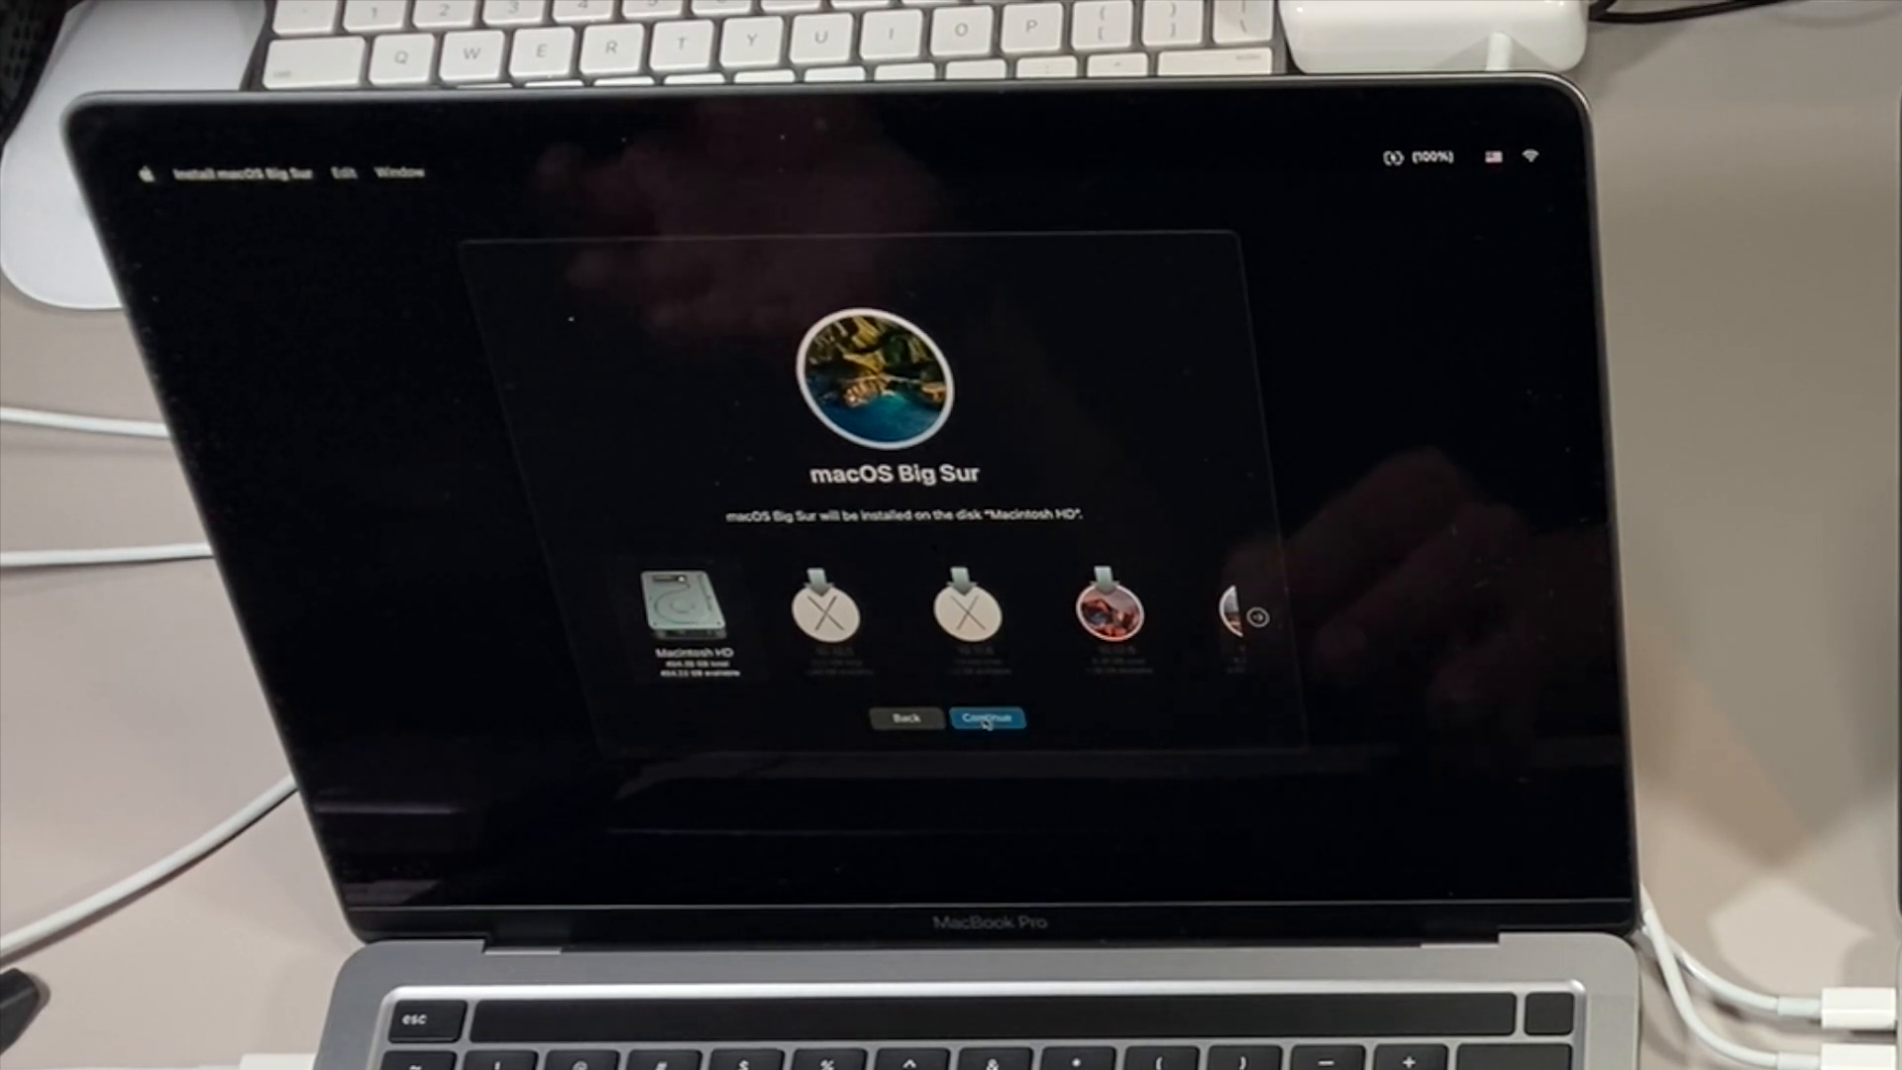
left_click(986, 717)
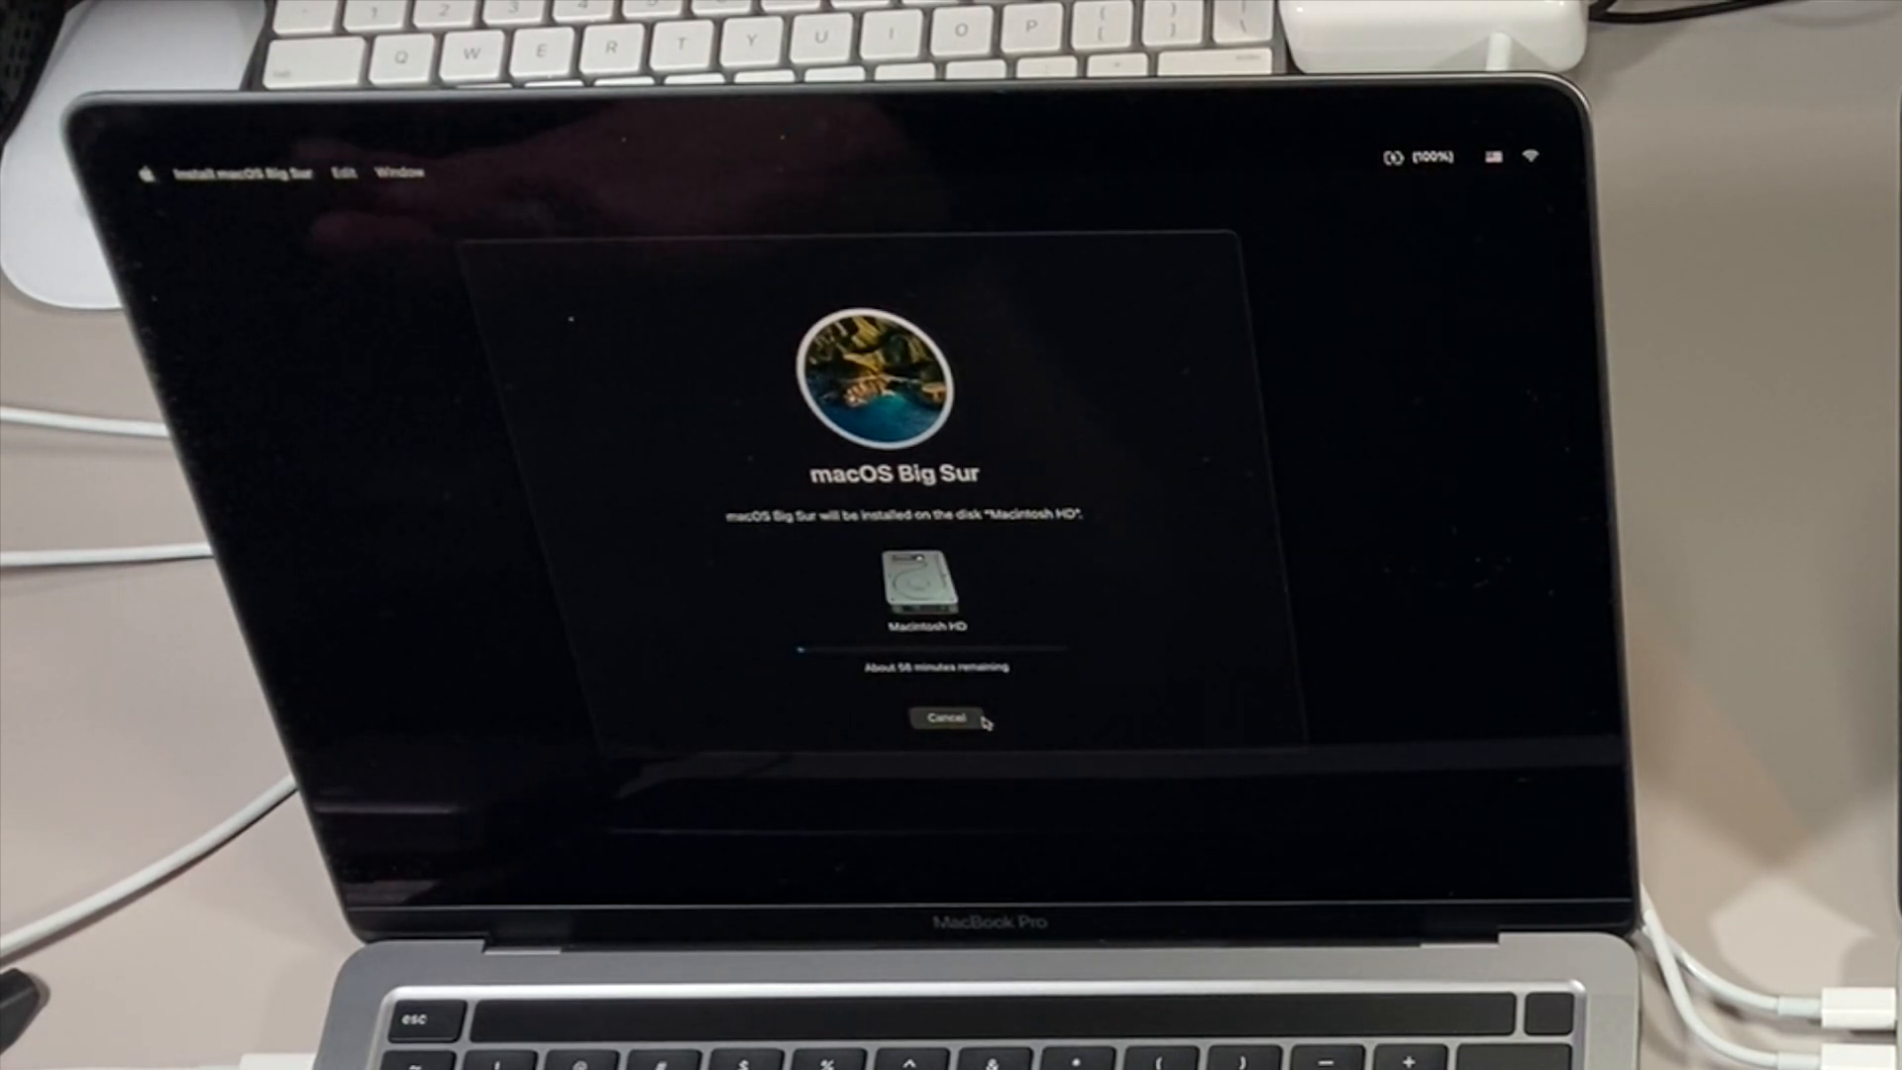